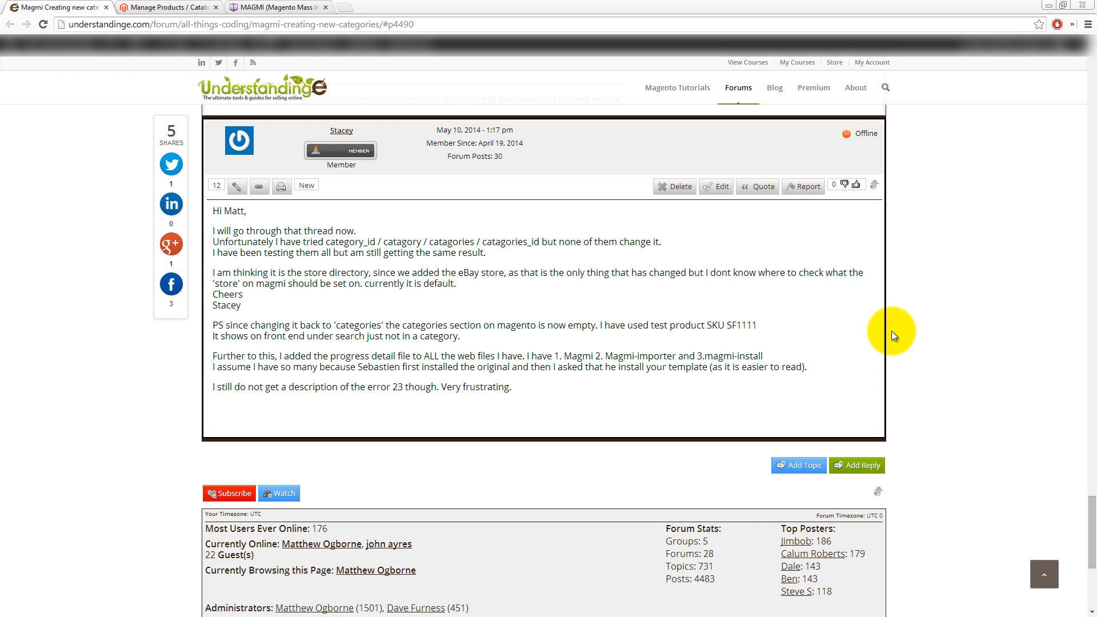
mouse_move(370, 265)
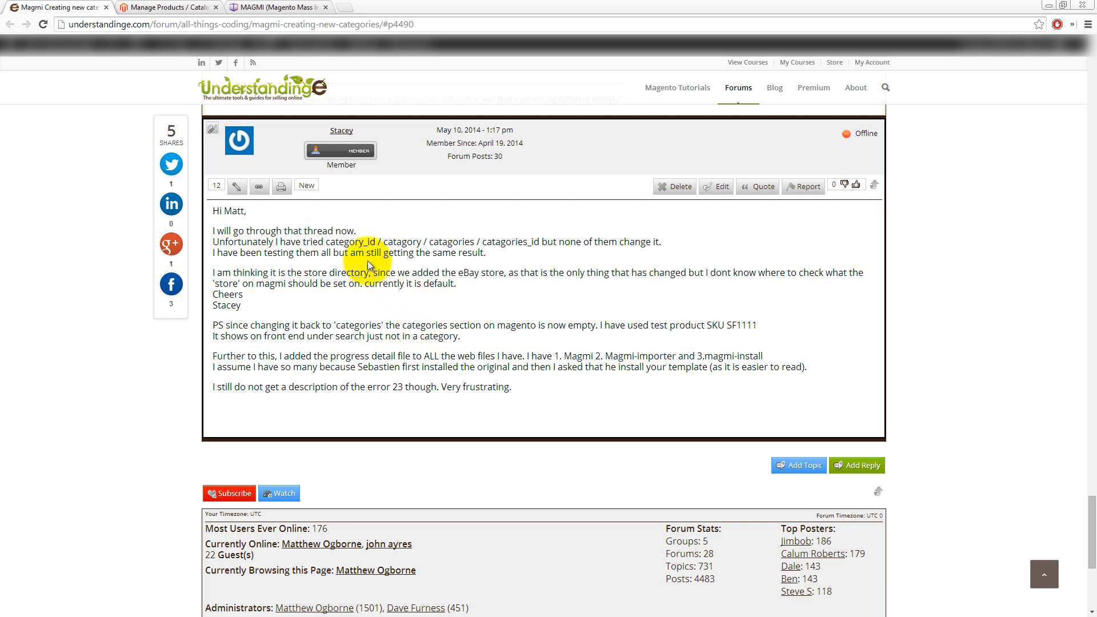
mouse_move(374, 241)
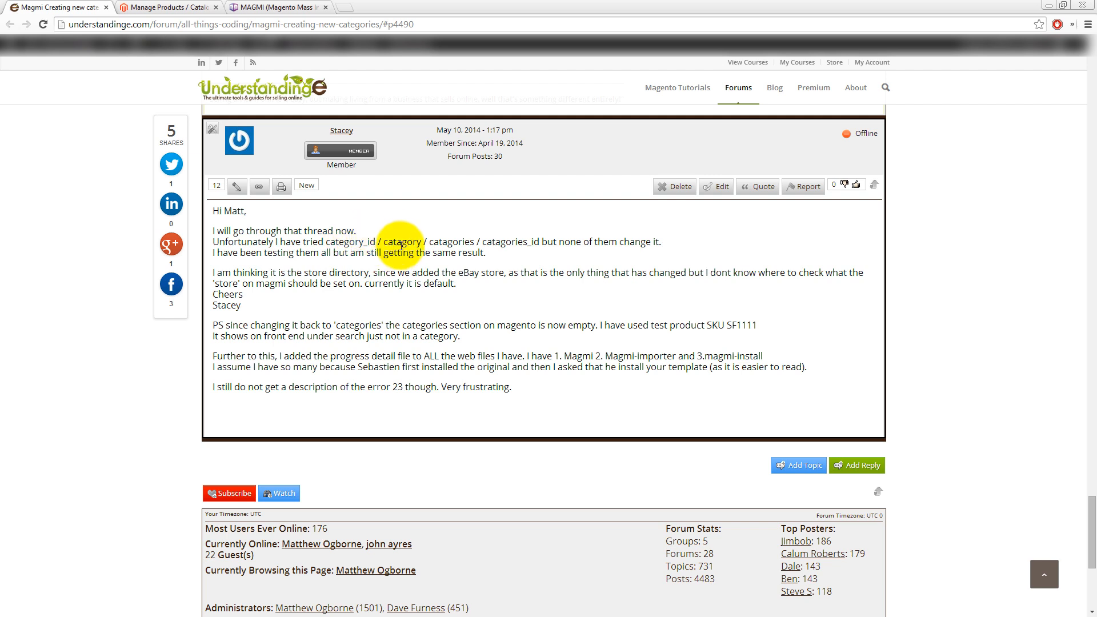
Select the heading names the member tried in the understandinge.com Magmi category thread
double_click(451, 242)
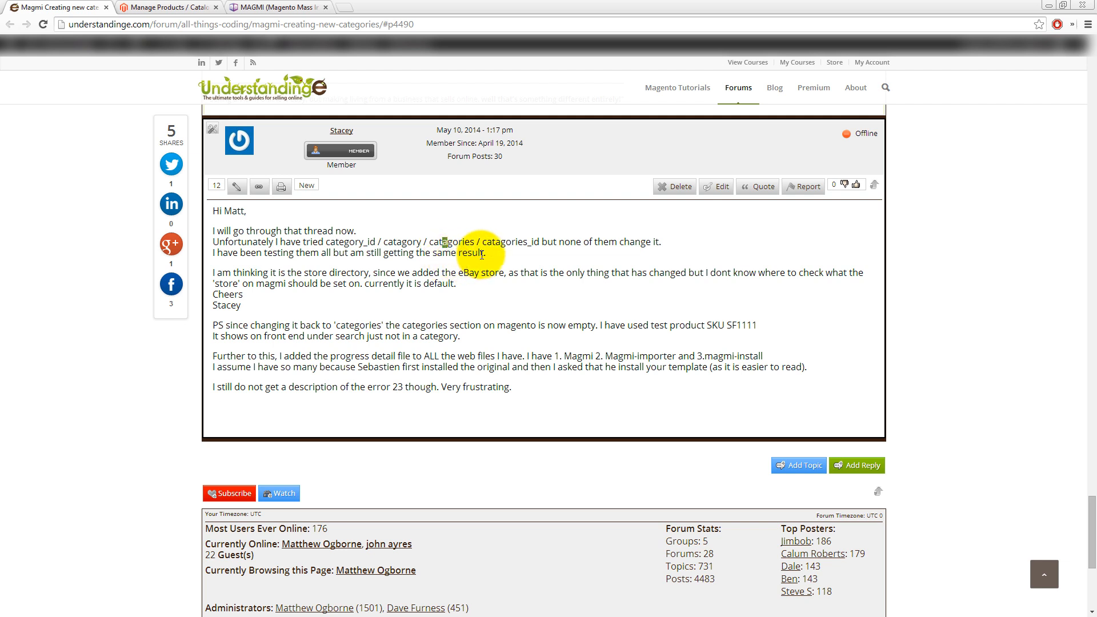
double_click(511, 241)
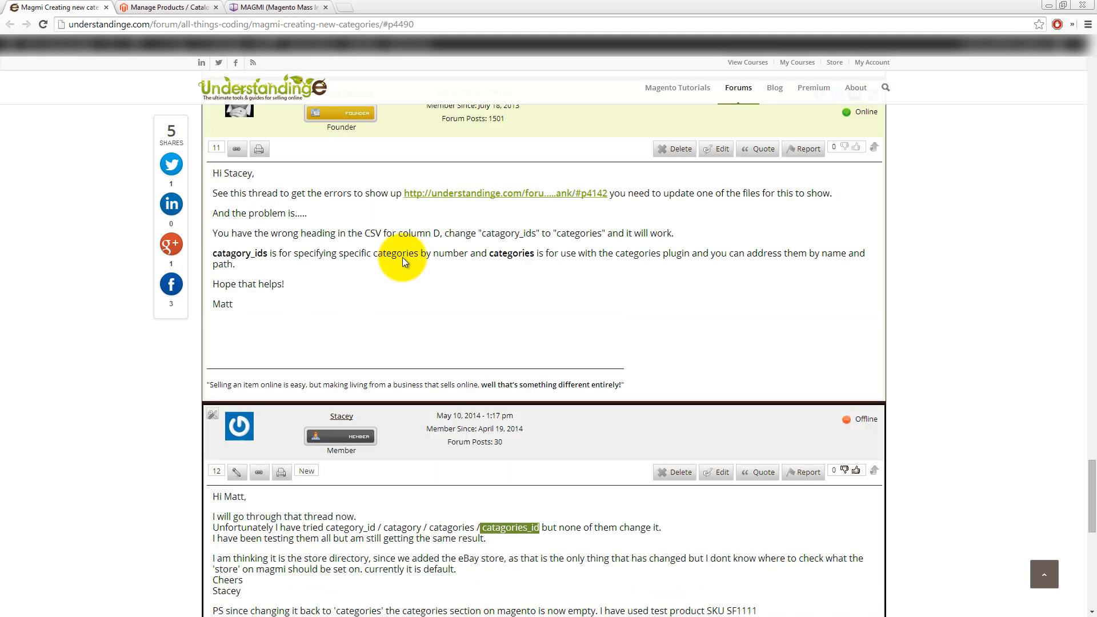
Move the sku column into column A and give the catagory_ids heading the green Good style
click(276, 249)
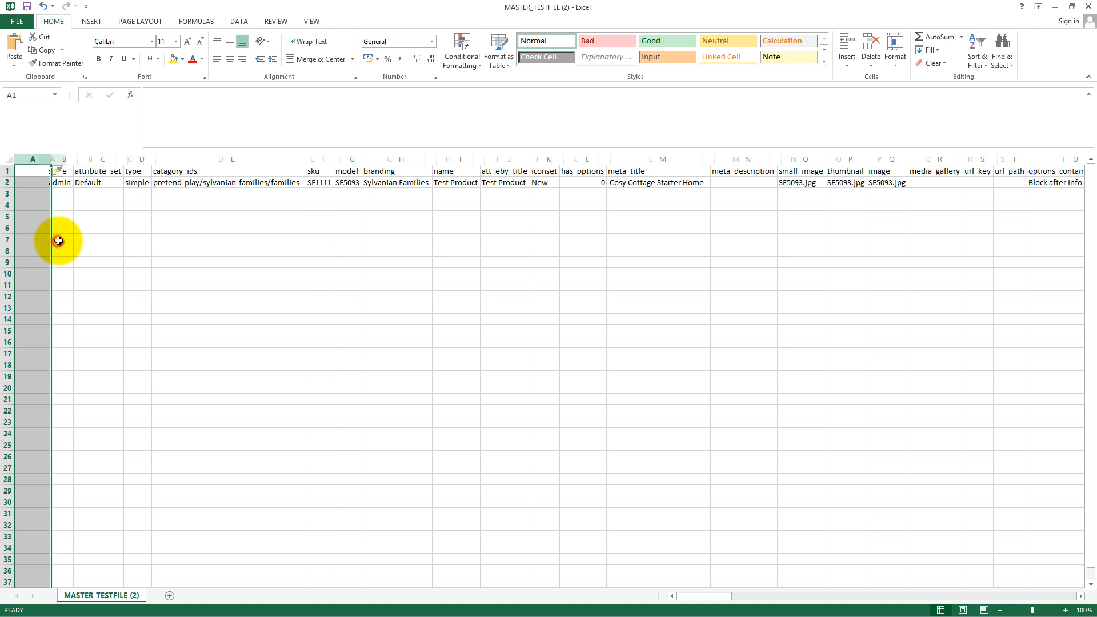
right_click(323, 158)
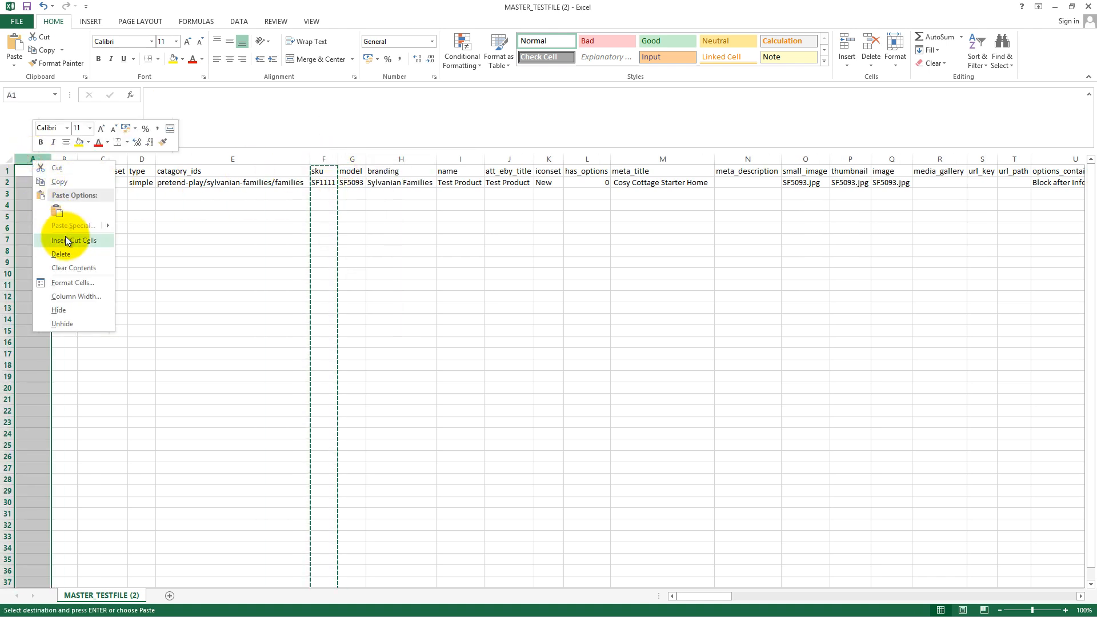
click(77, 240)
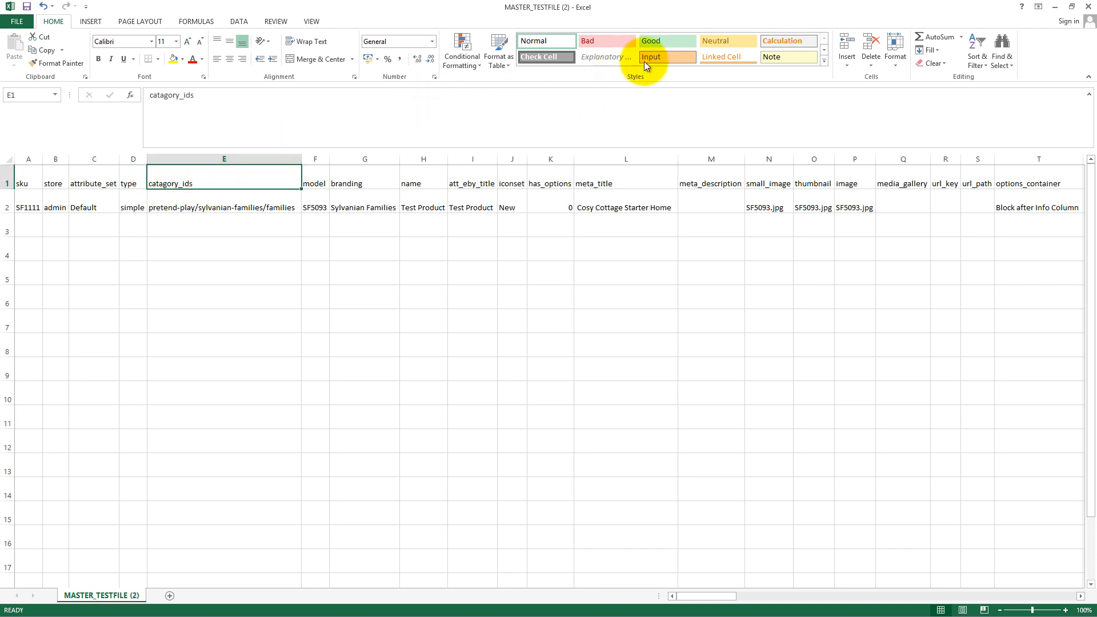
click(665, 41)
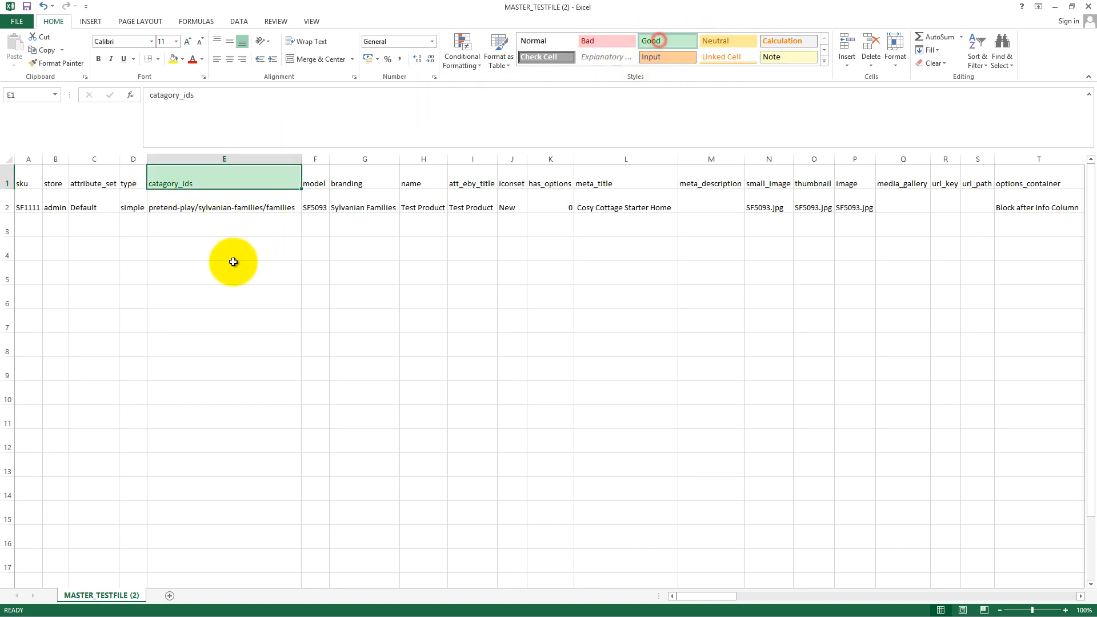
mouse_move(199, 184)
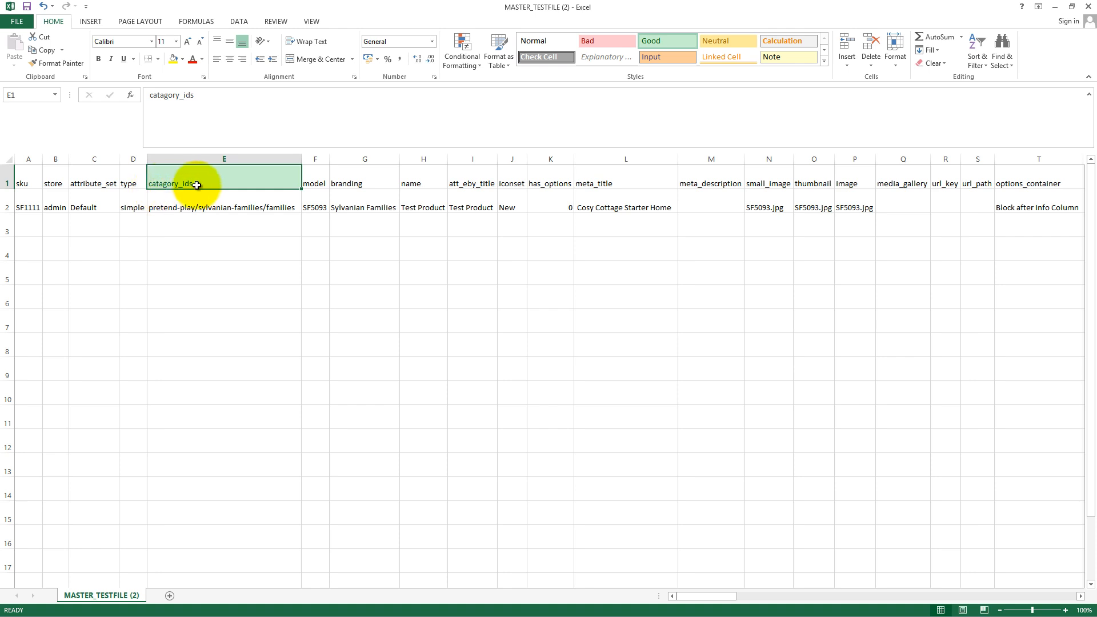
mouse_move(164, 183)
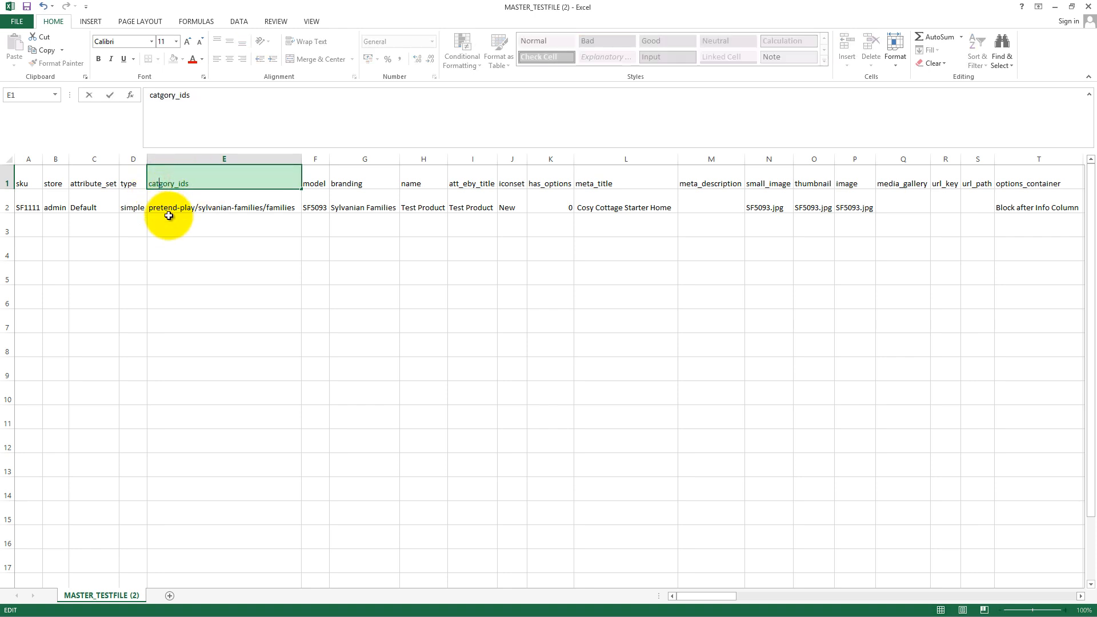
click(224, 207)
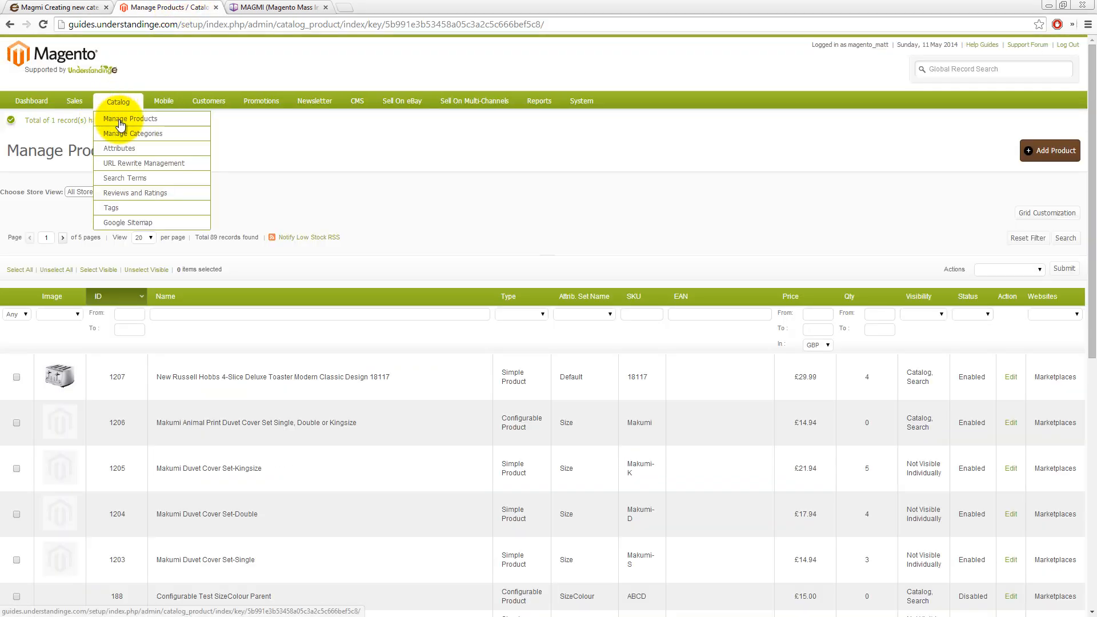
Browse Manage Categories to the Briefs subcategory (ID 25) under Underwear (ID 24)
click(125, 178)
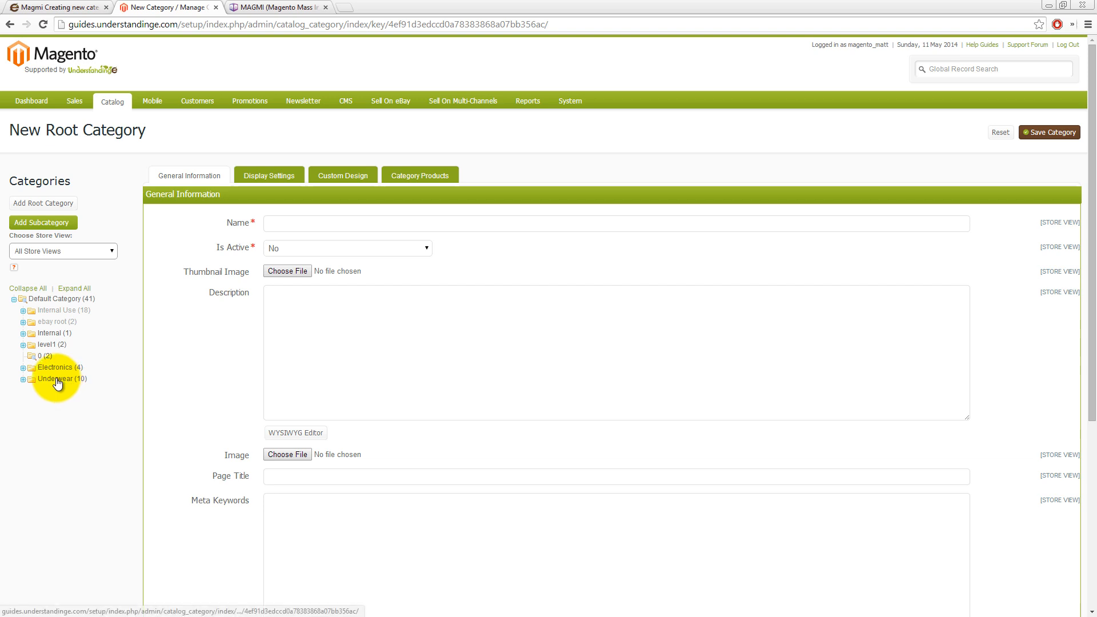
click(60, 379)
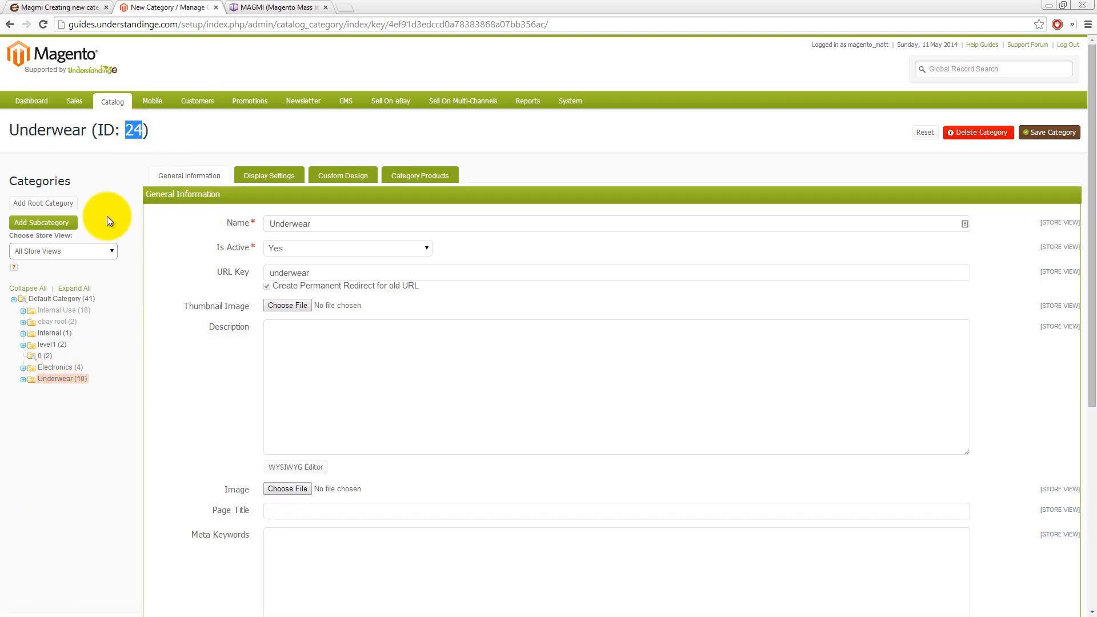
click(22, 378)
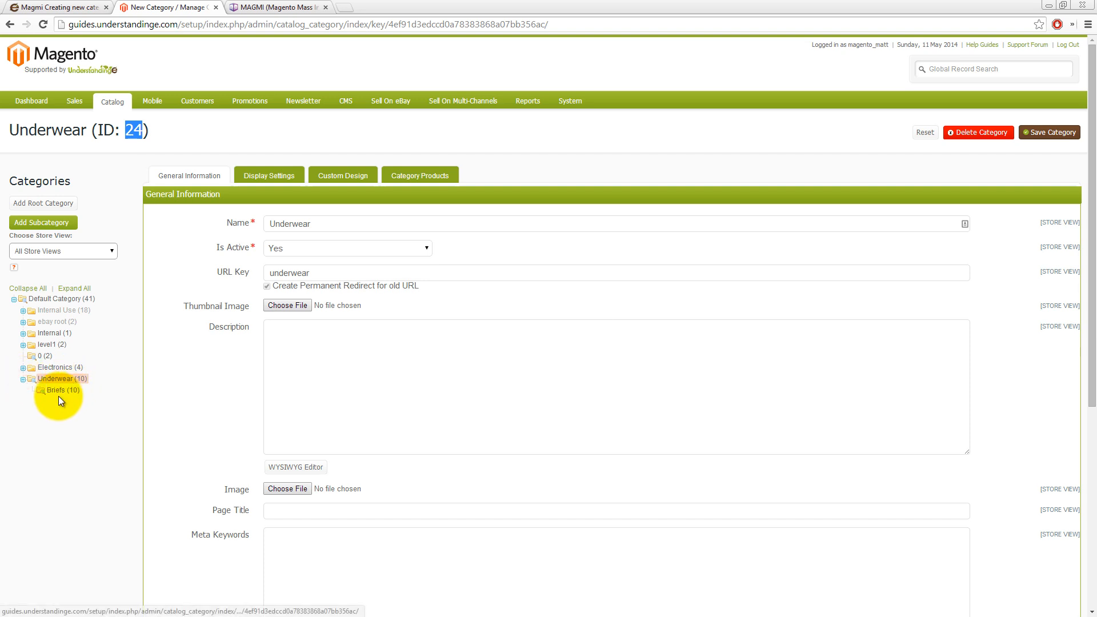
click(57, 390)
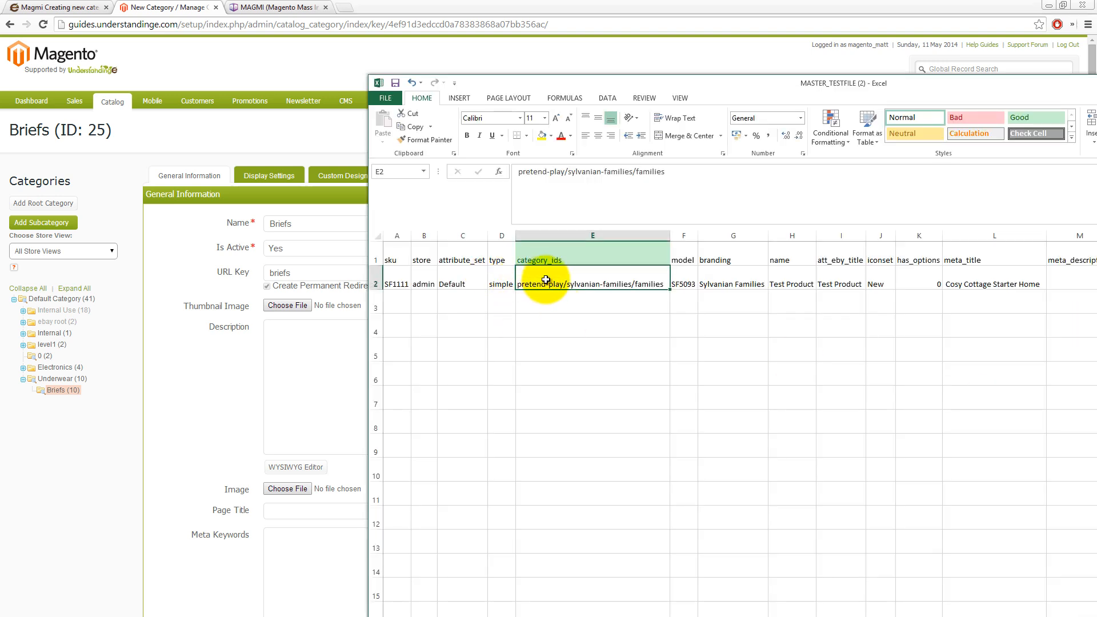
Rename heading E1 to categories and change E2 to Pretend Play/Sylvanian Families/families
text(24)
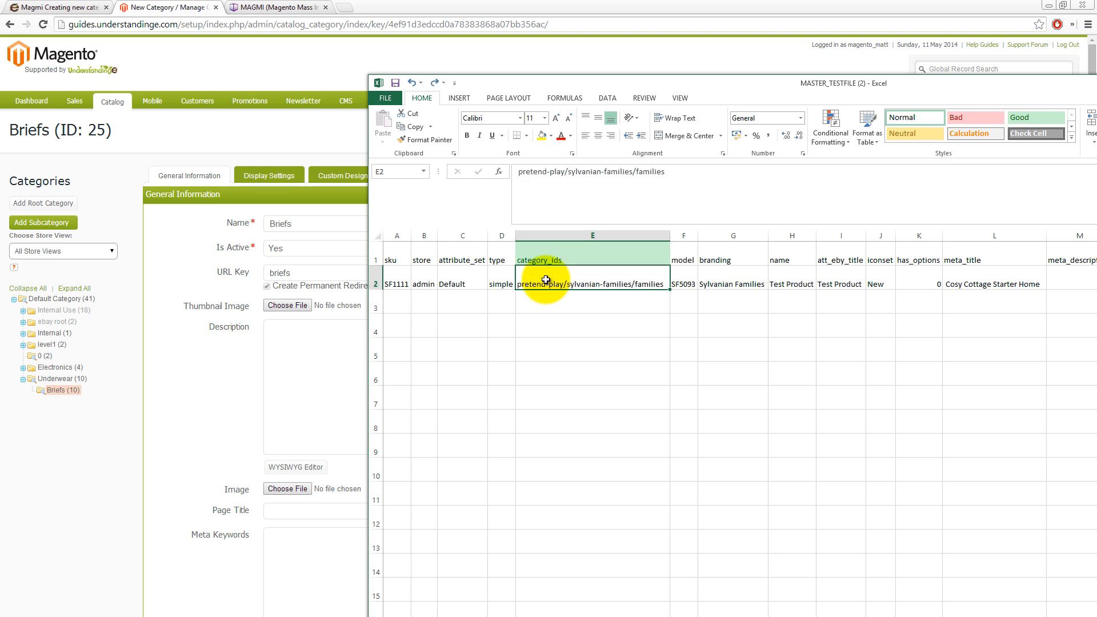
click(593, 260)
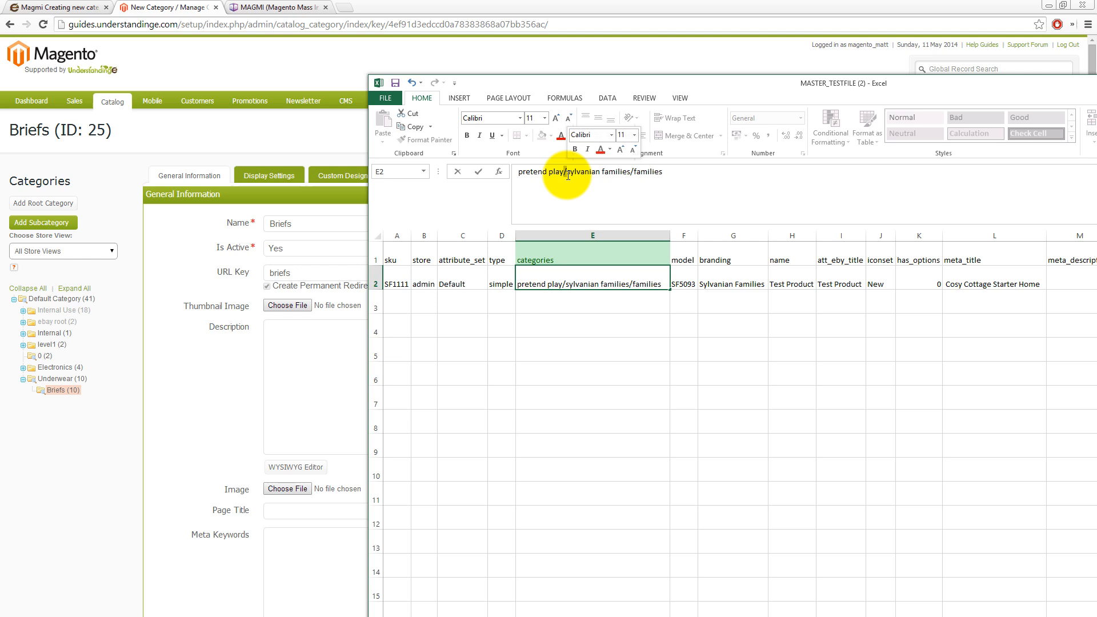
mouse_move(580, 175)
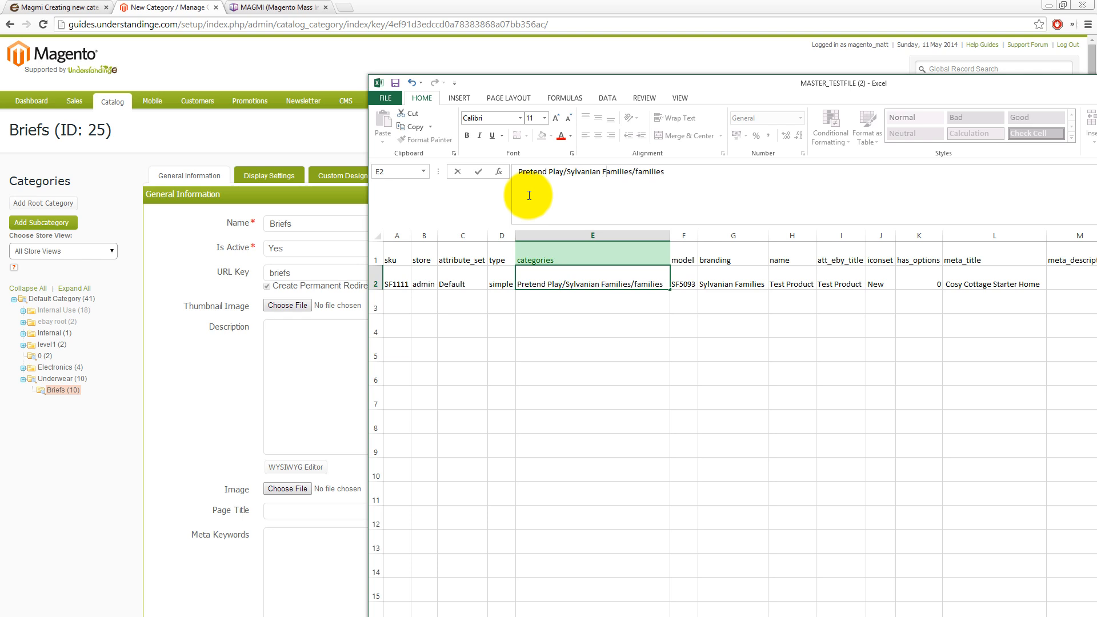
text(Families)
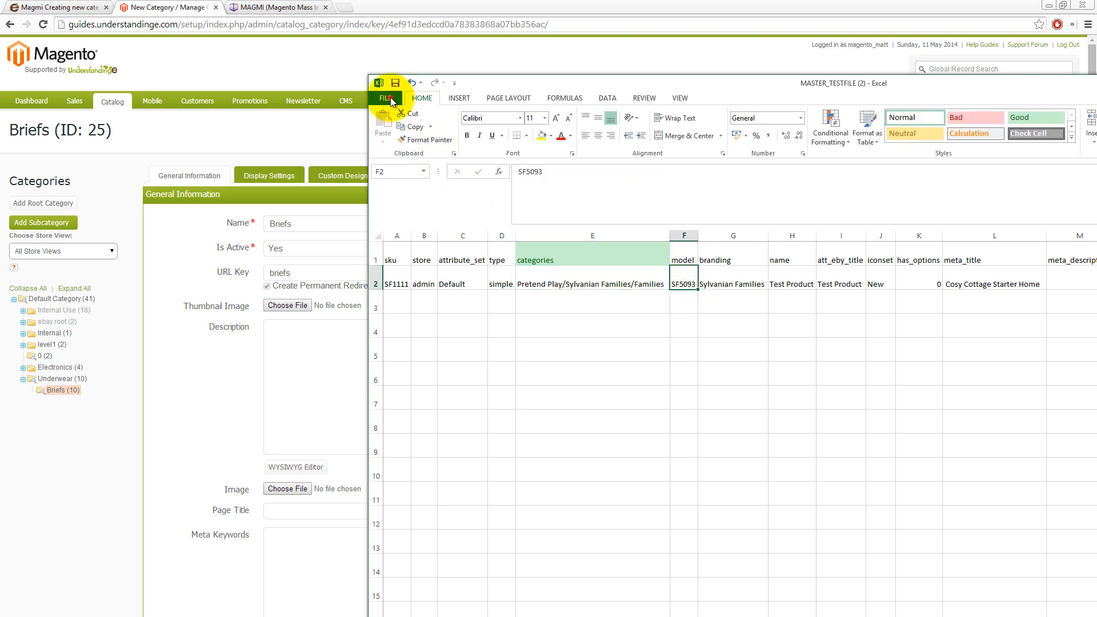
Save the sheet to the Desktop as CSV 'MASTER_TESTFILE - Example'
click(387, 97)
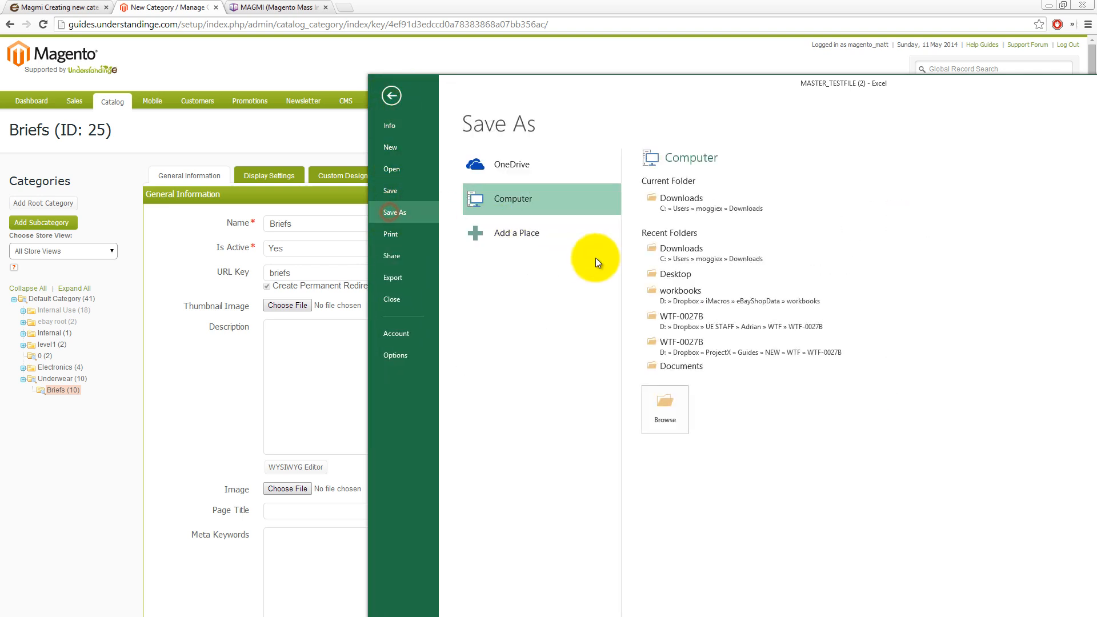
click(664, 409)
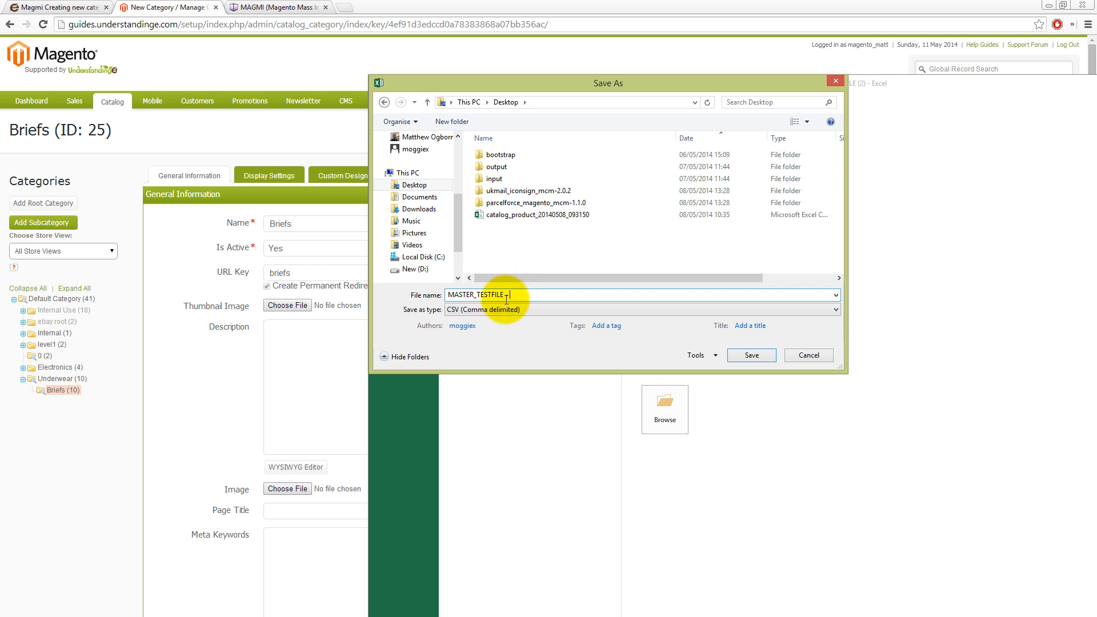
text(- Example)
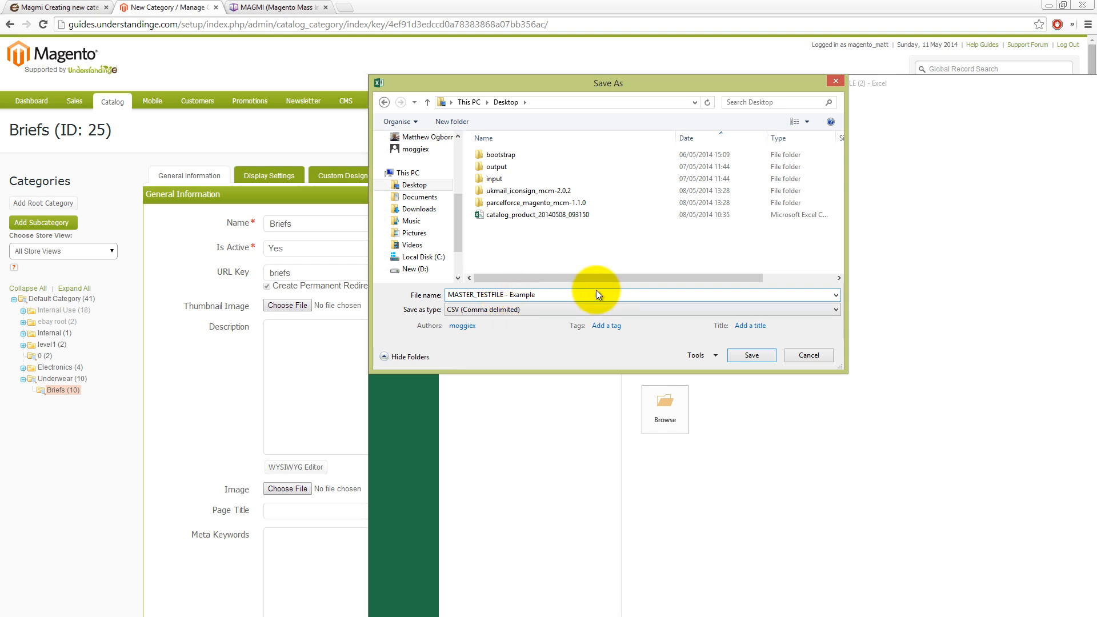
click(751, 355)
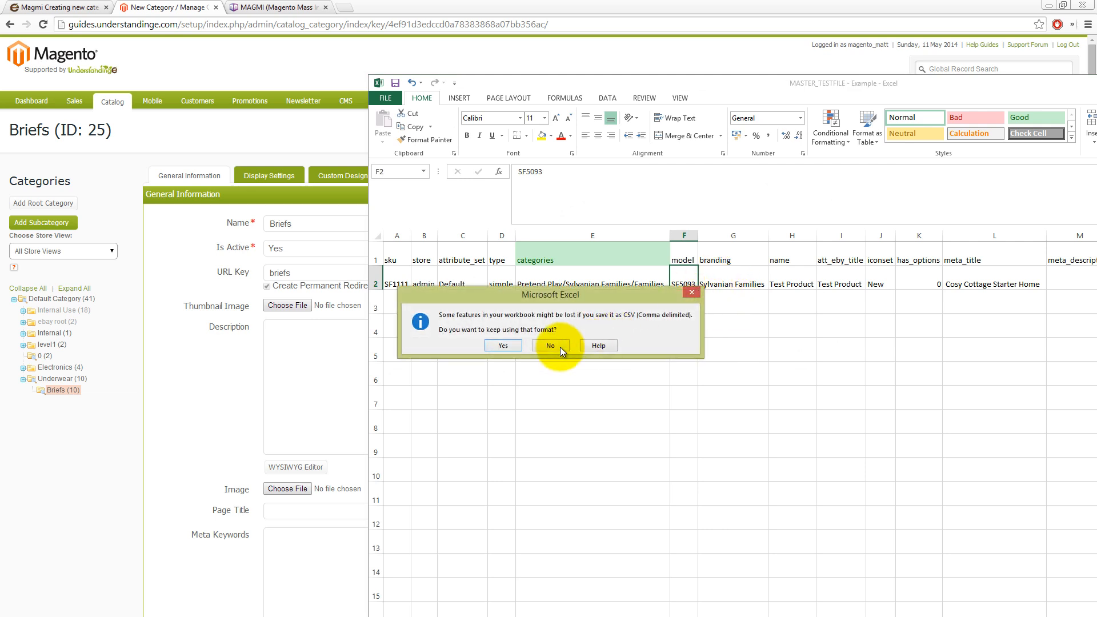
click(550, 345)
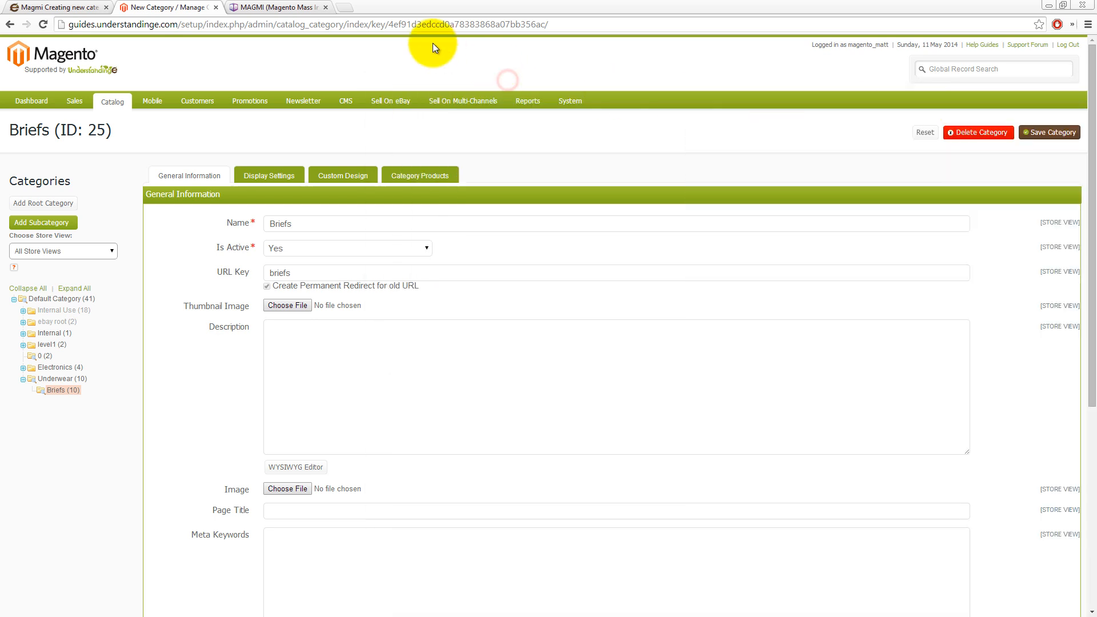
Open the On the fly category creator/importer settings and focus the Tree level separator field
click(273, 7)
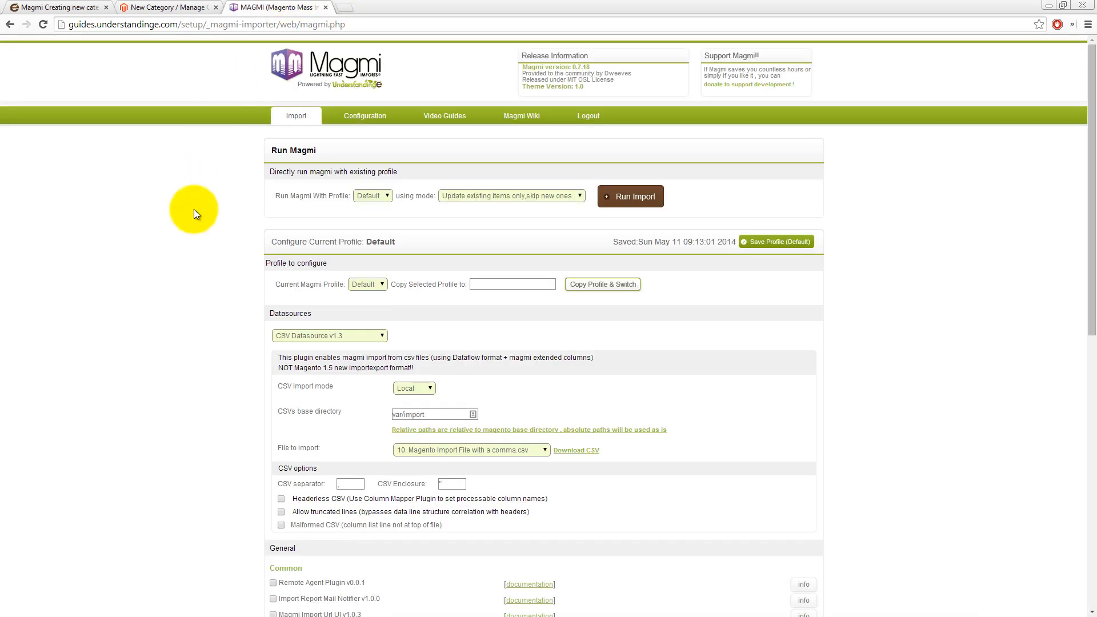
scroll(down, 3)
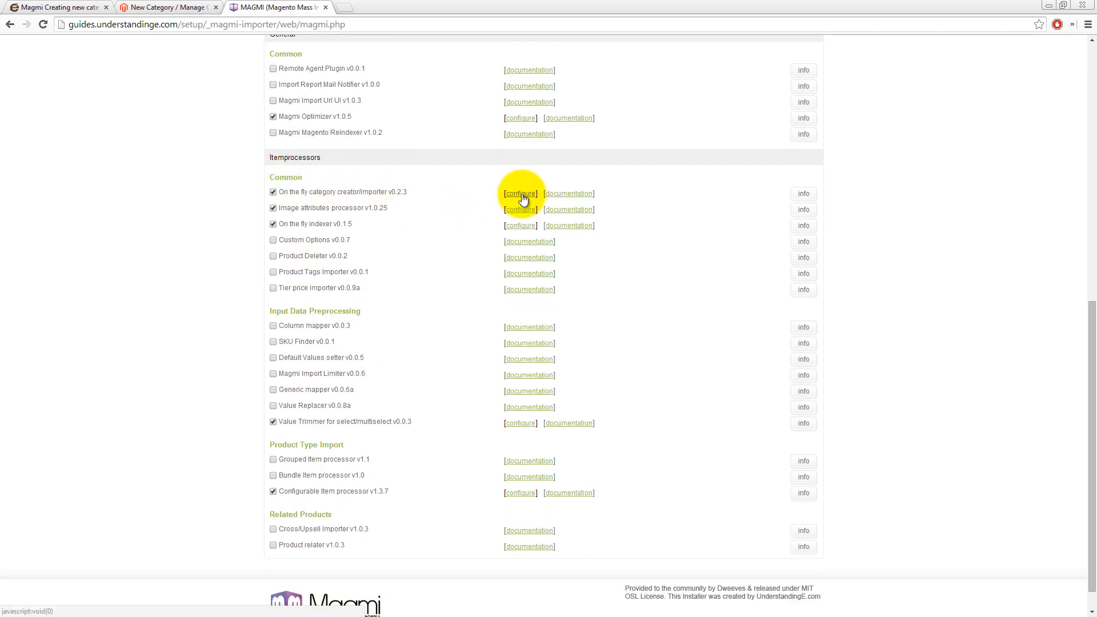
click(519, 194)
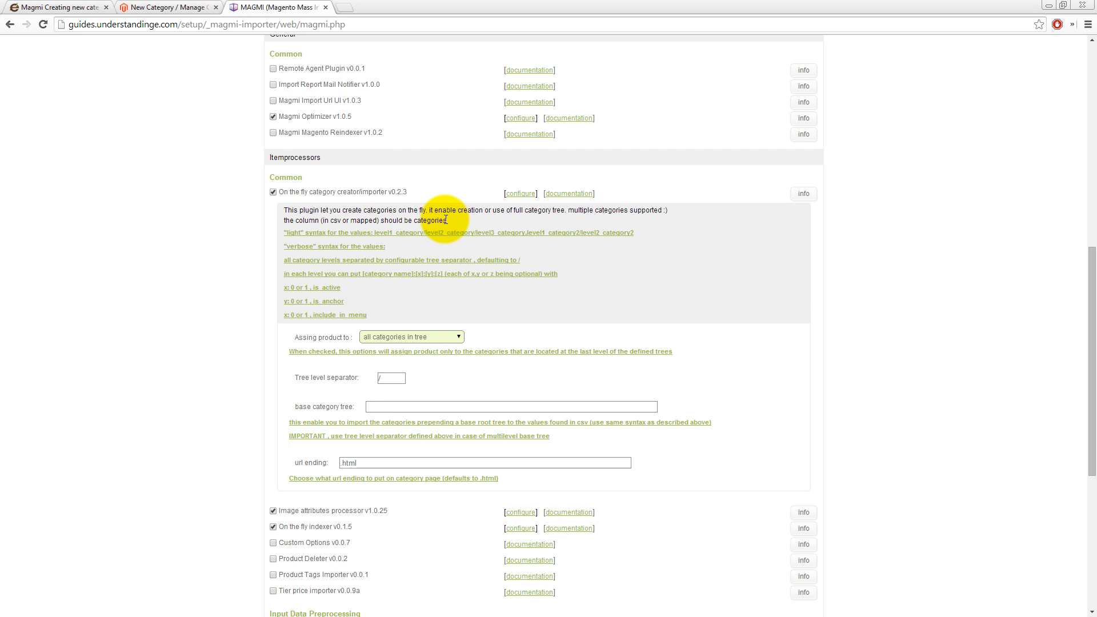
mouse_move(326, 194)
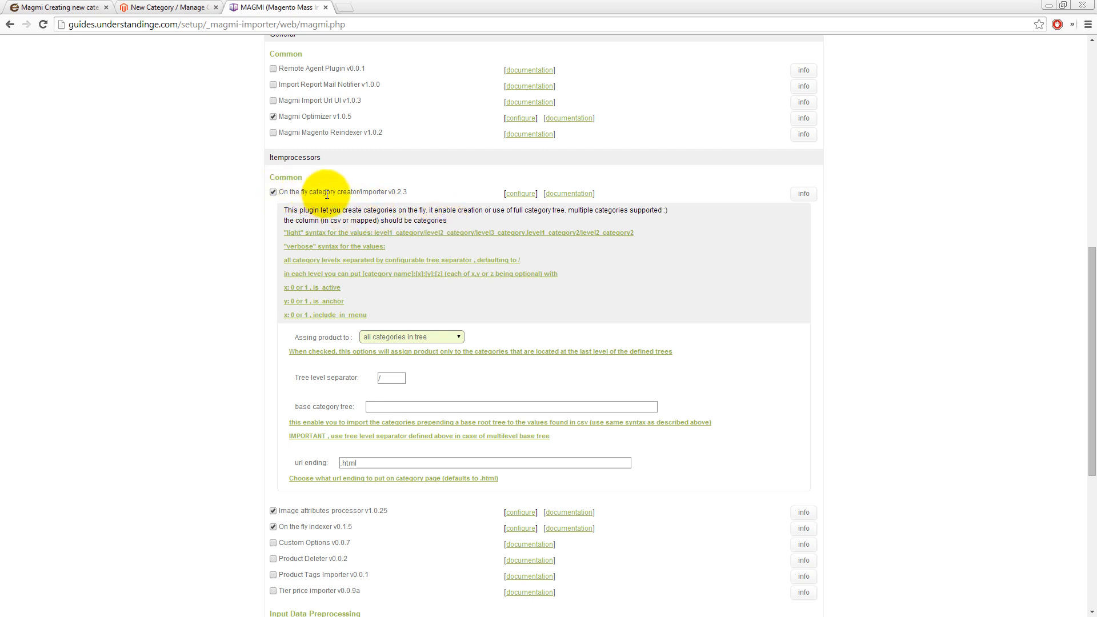
mouse_move(316, 375)
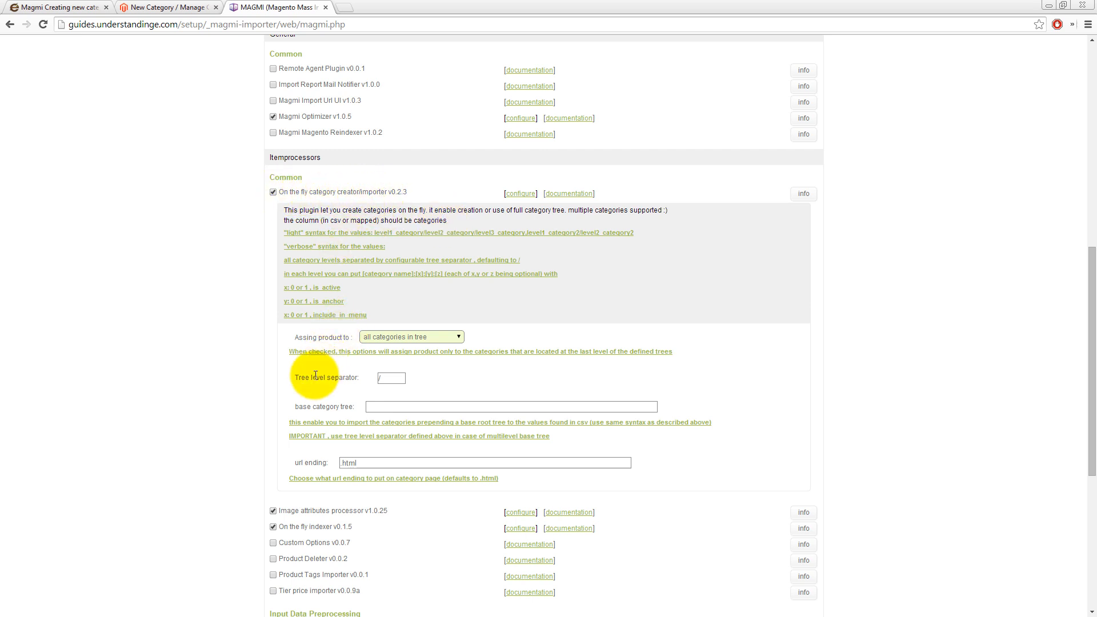
mouse_move(303, 387)
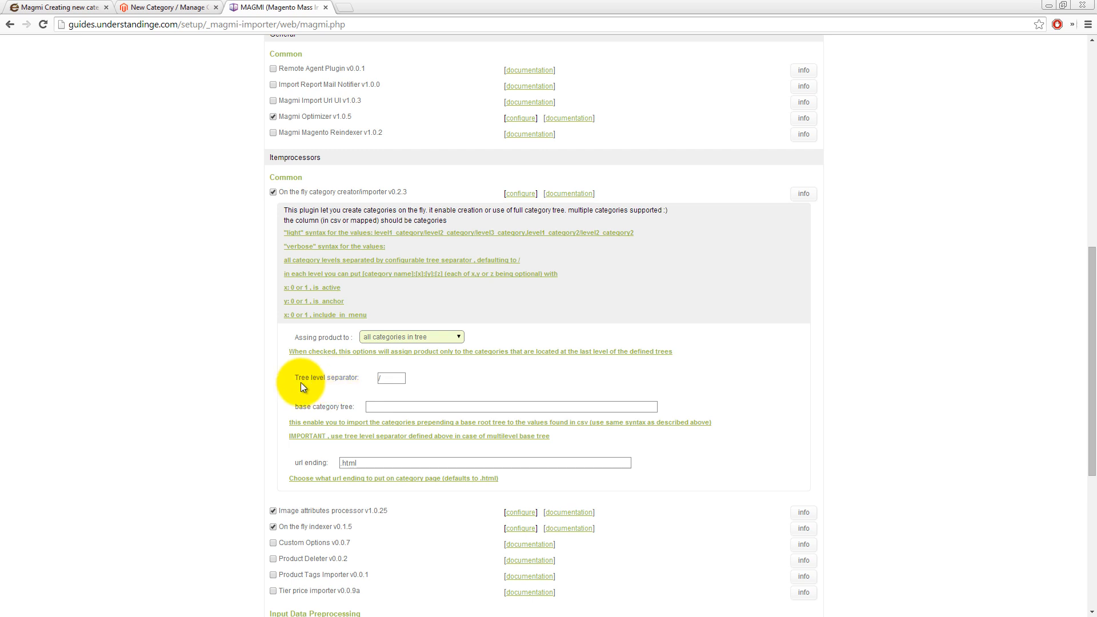
click(390, 377)
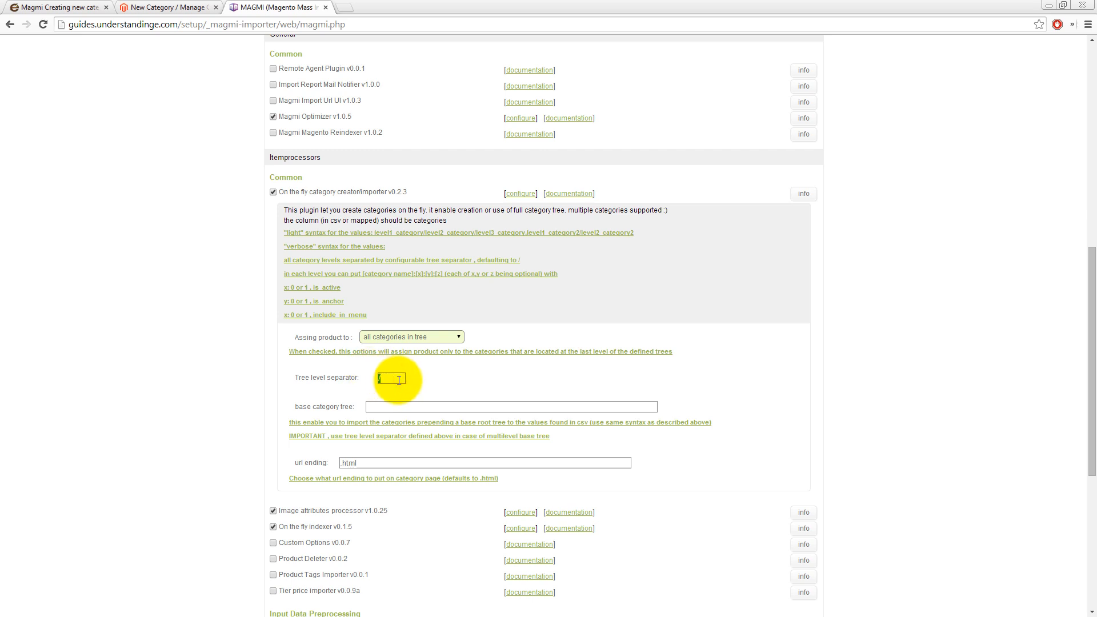
Change the Tree level separator from / to >
text(>)
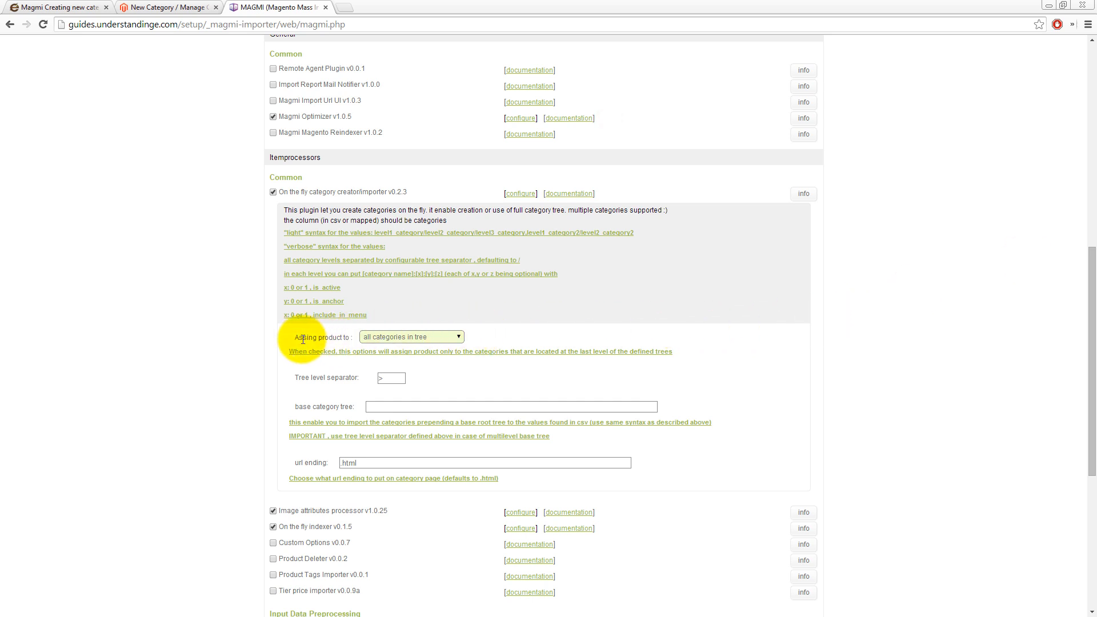
mouse_move(293, 343)
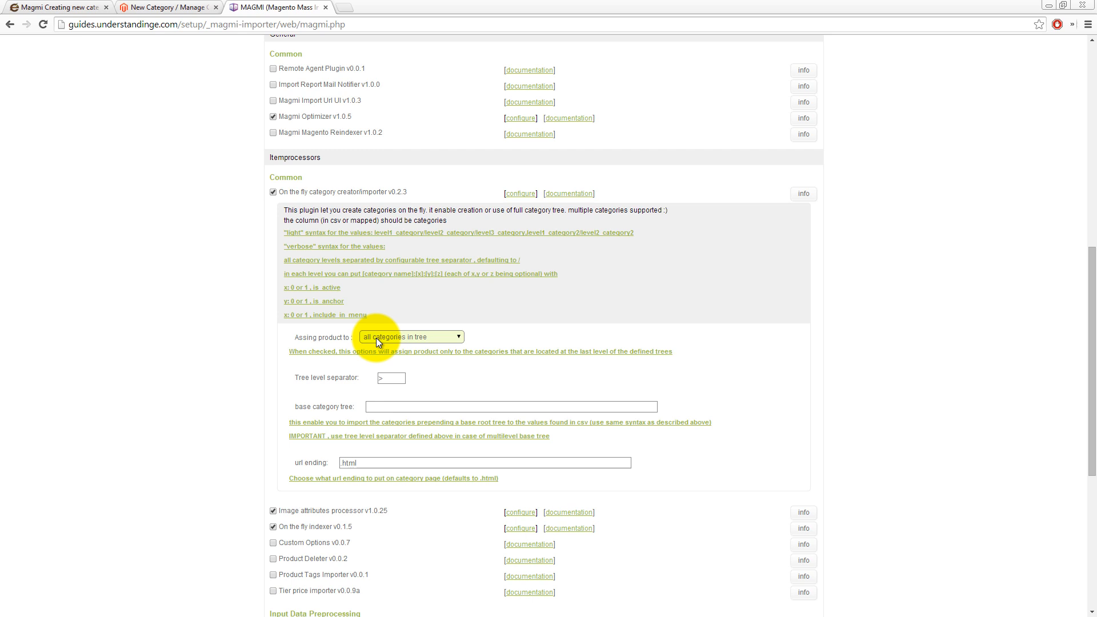
mouse_move(721, 332)
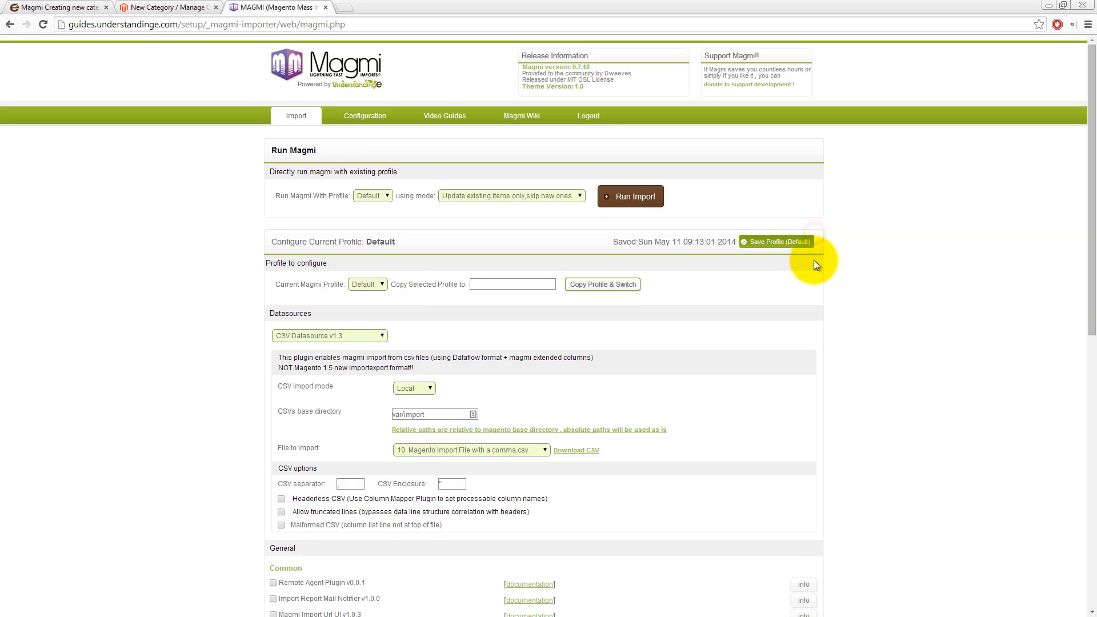
mouse_move(853, 332)
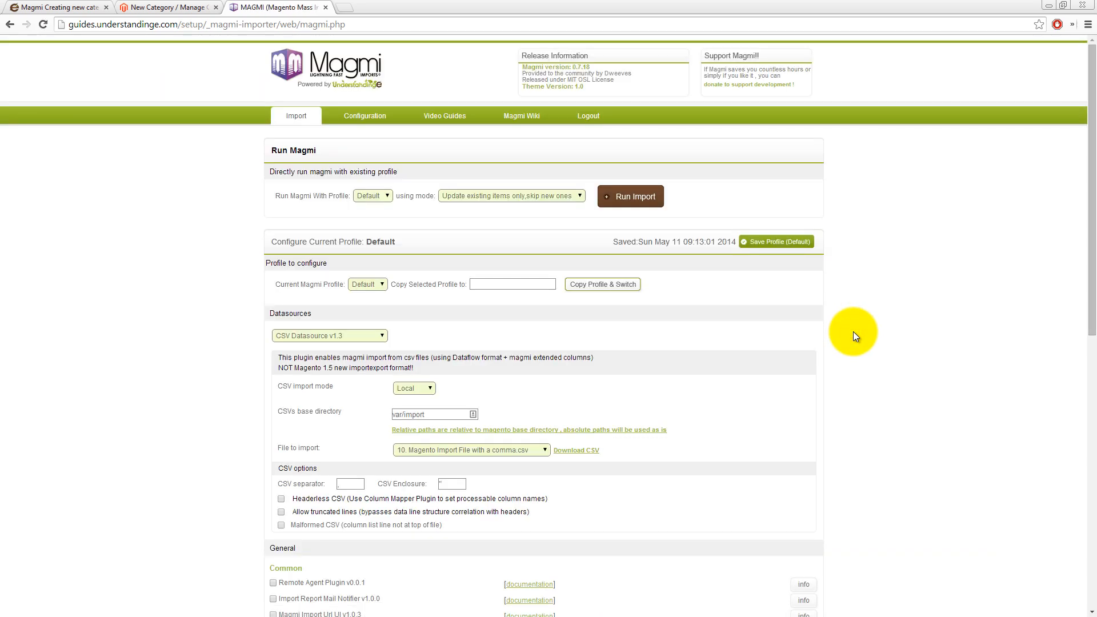
Go to Magento's Catalog > Manage Products list of 89 products
click(168, 7)
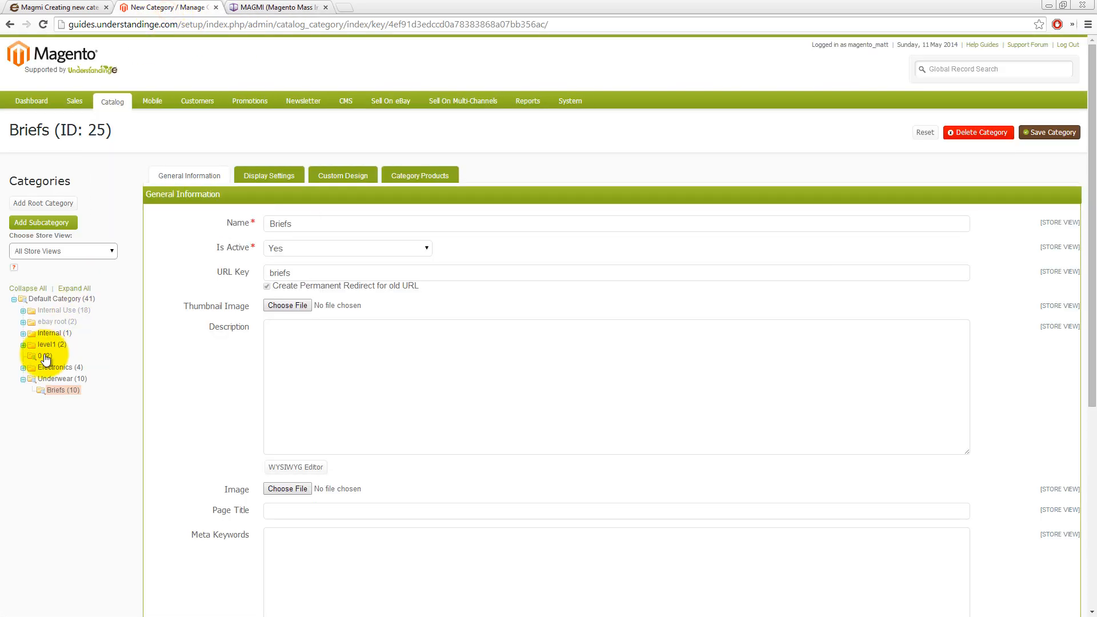
click(117, 101)
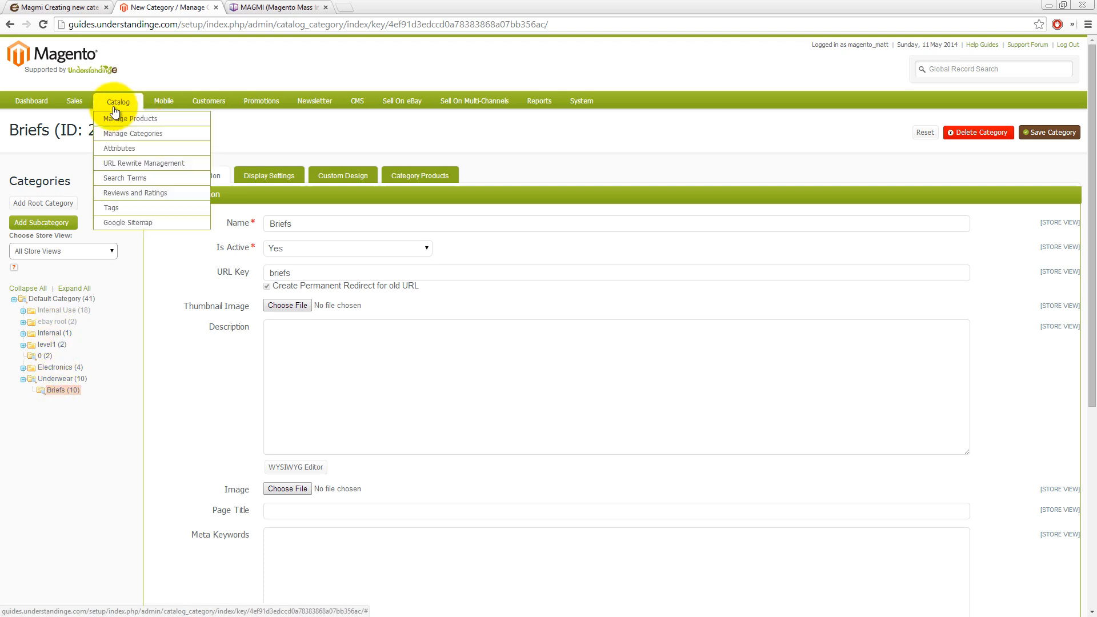
click(132, 119)
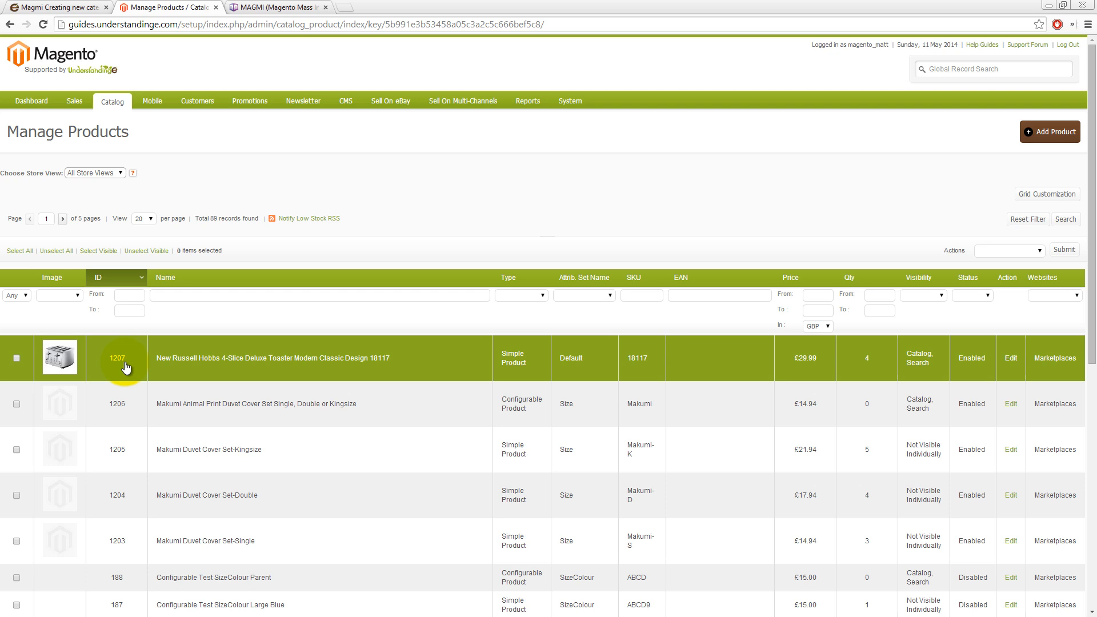
mouse_move(124, 365)
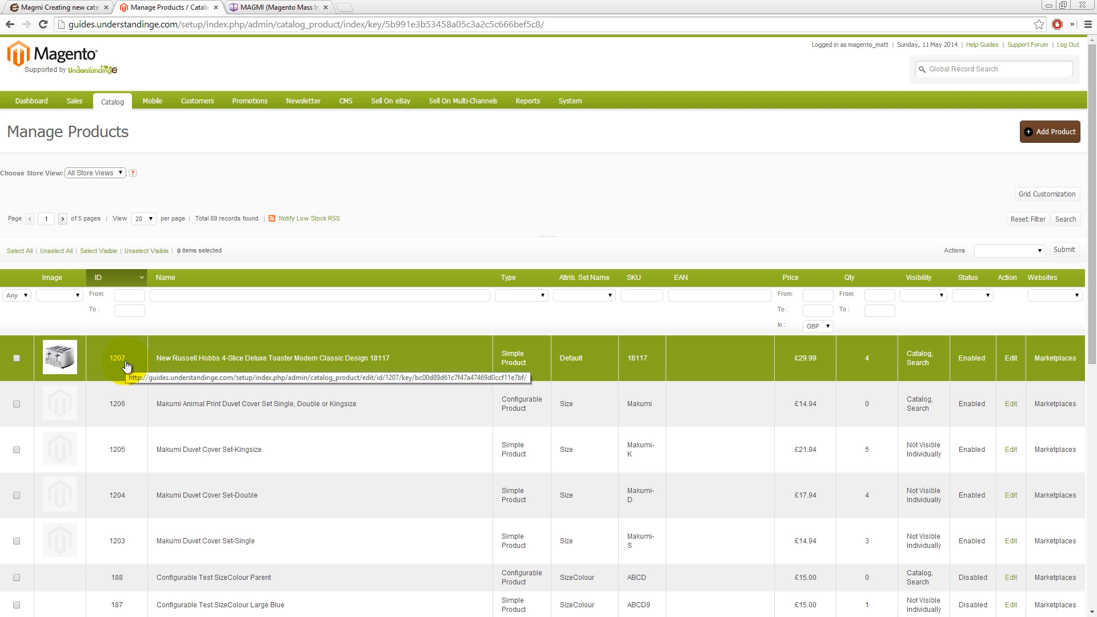
Pick MASTER_TESTFILE - Example.csv, save the profile, and run a create-and-update import
click(273, 7)
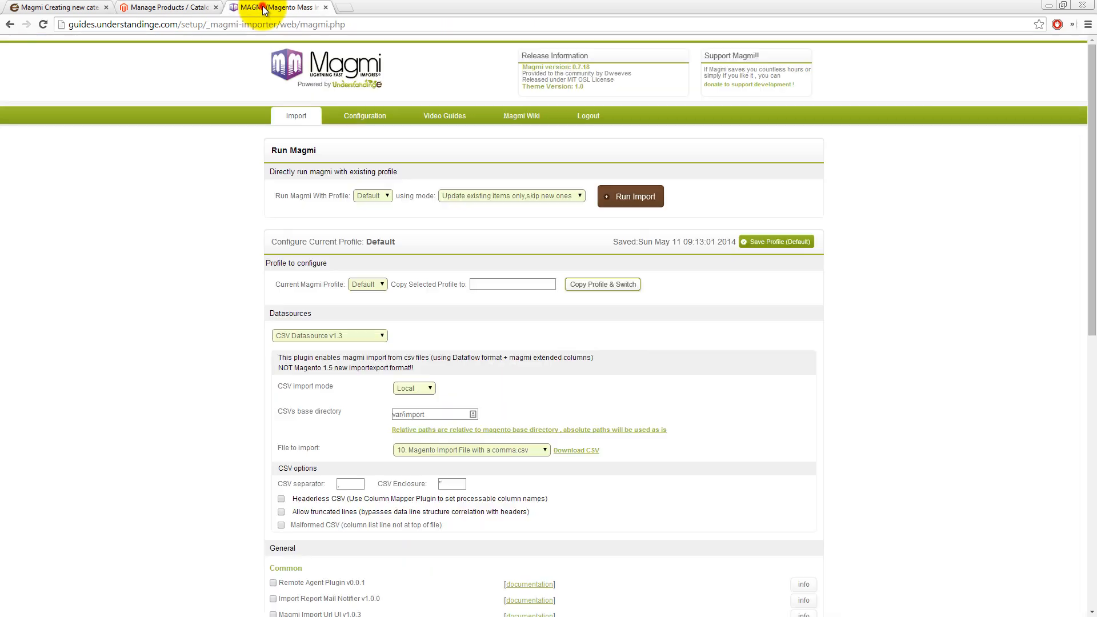
click(472, 450)
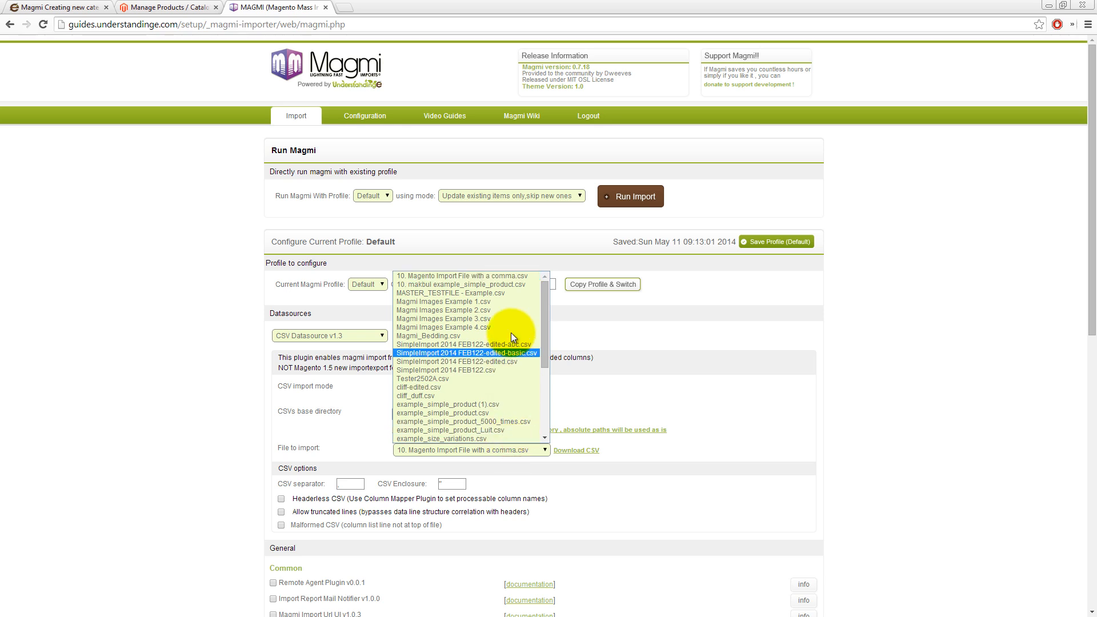
click(448, 293)
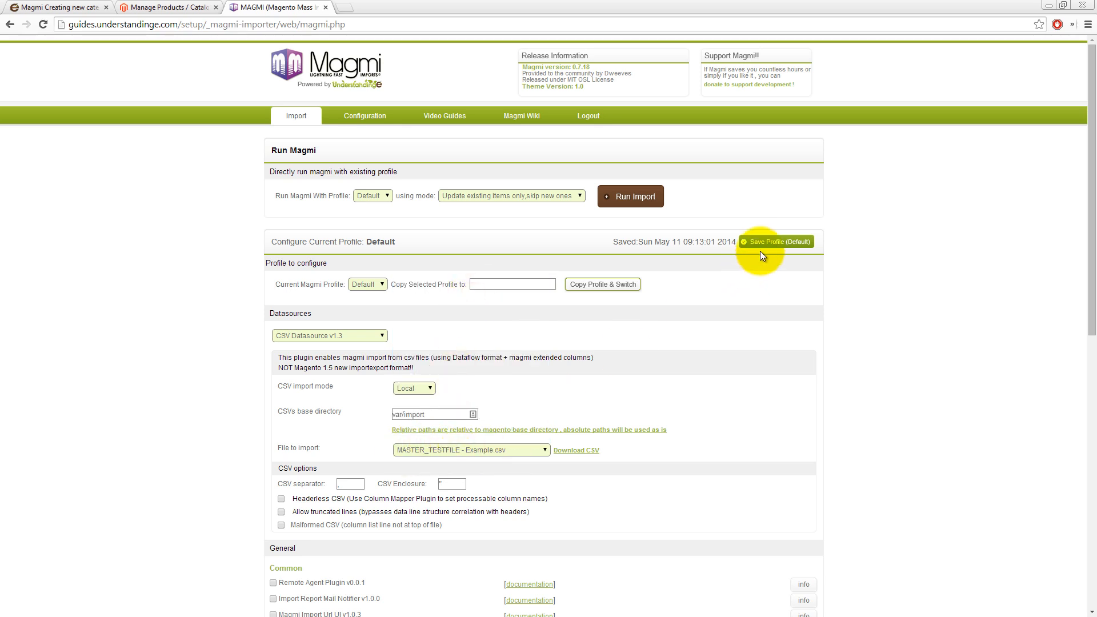
click(776, 241)
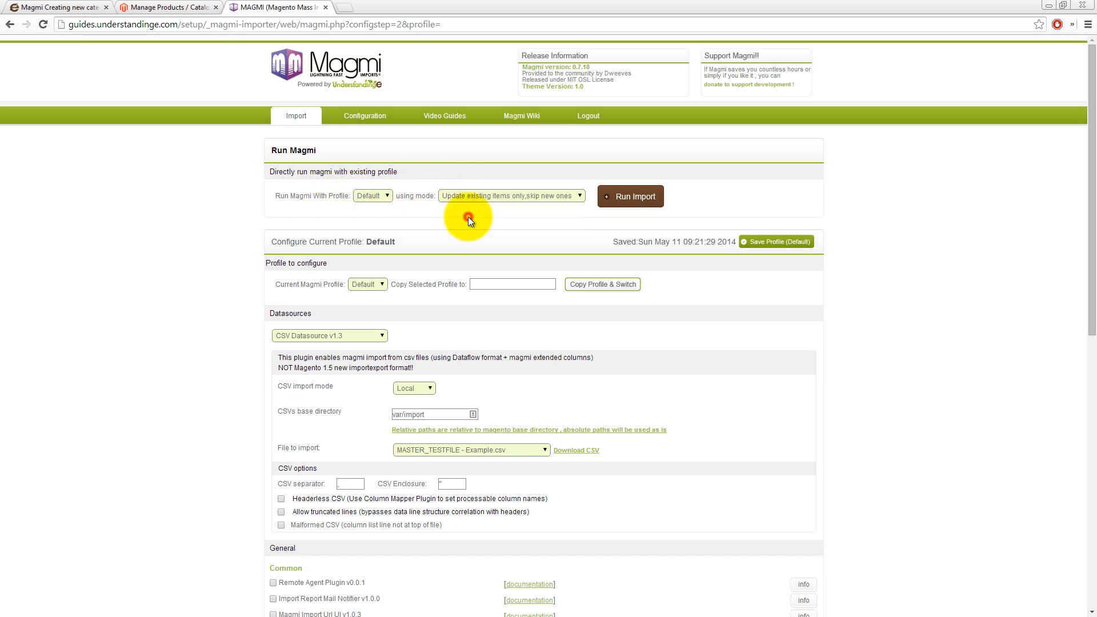
click(511, 195)
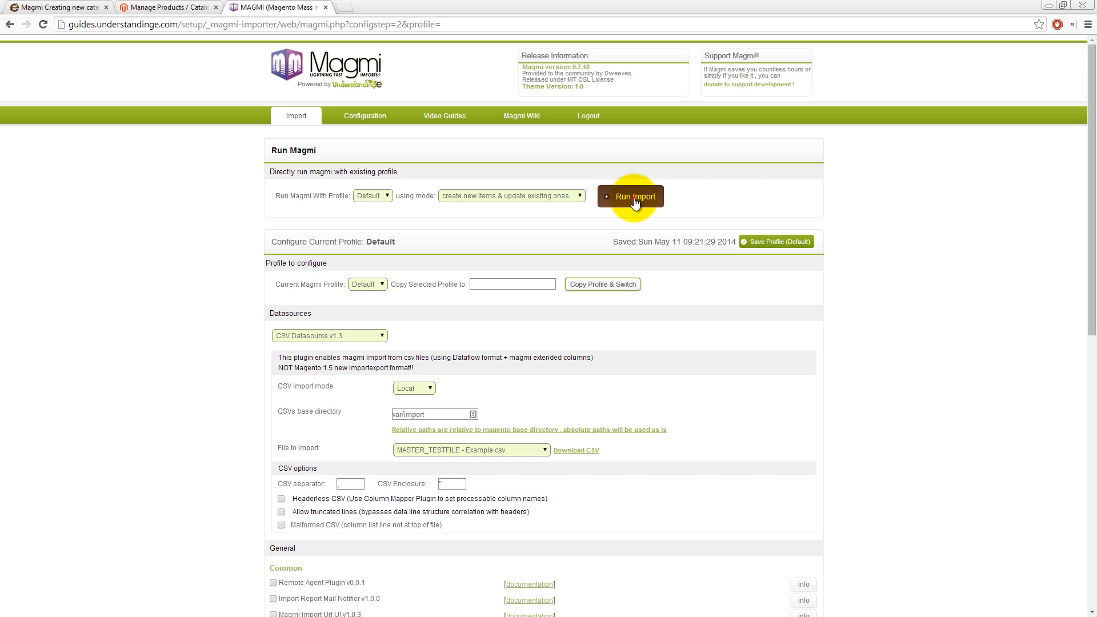
click(631, 196)
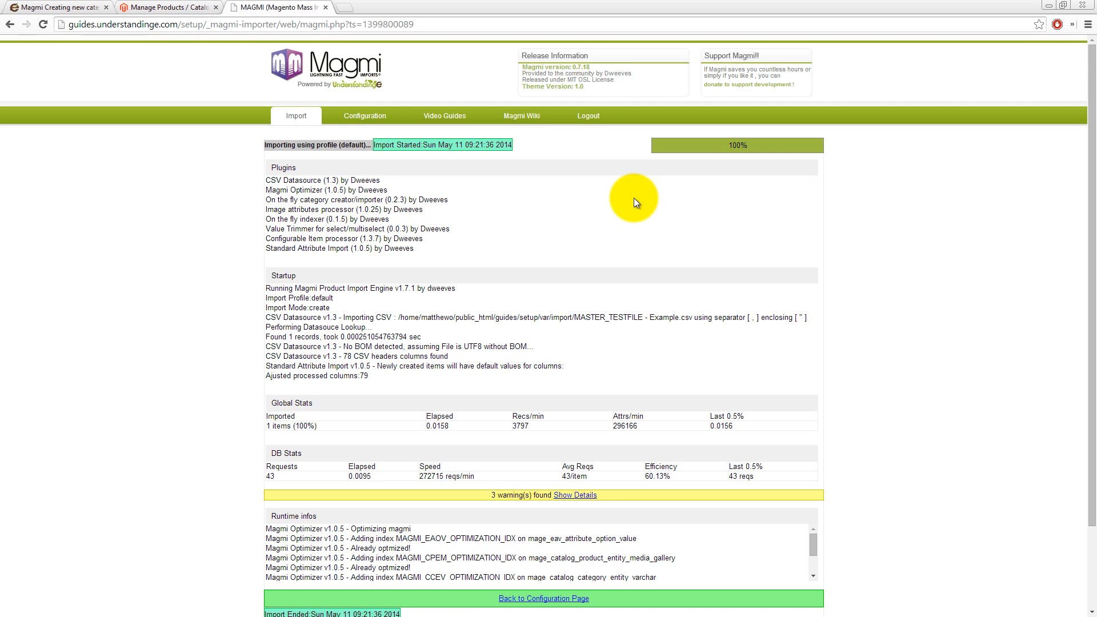
Show details of the 3 missing-image warnings, then return to Test Product SF1111 in Magento
scroll(down, 3)
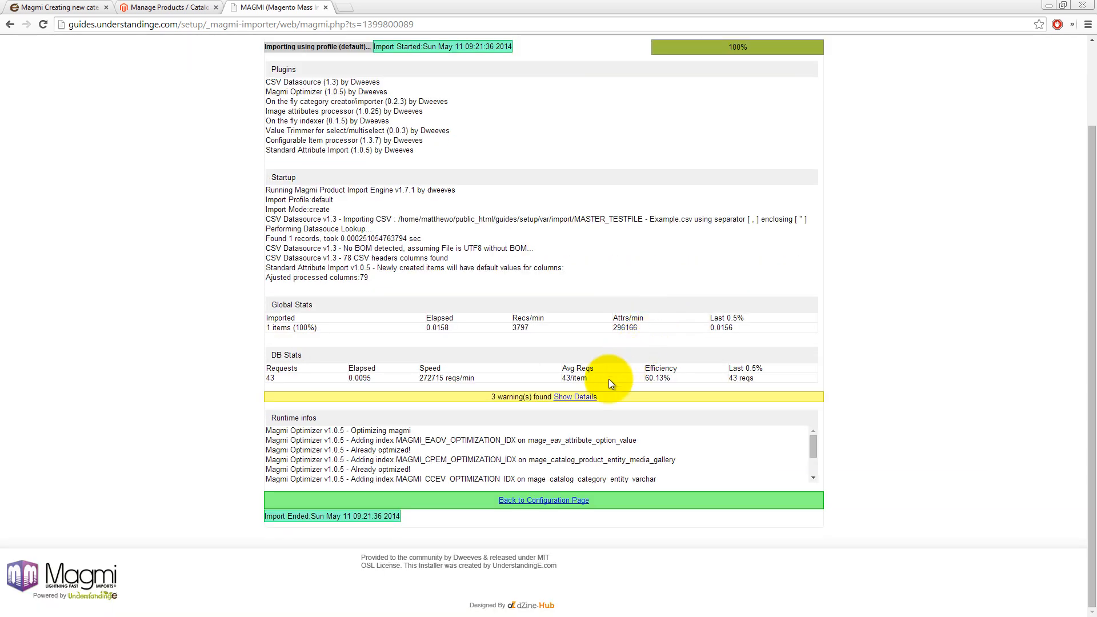
click(573, 397)
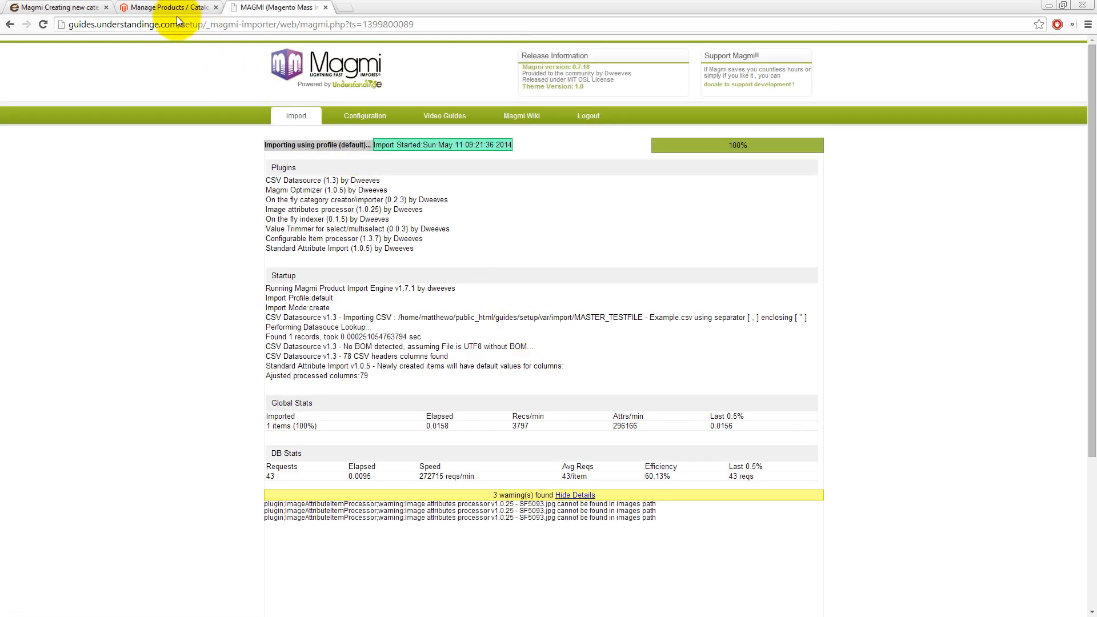
click(168, 7)
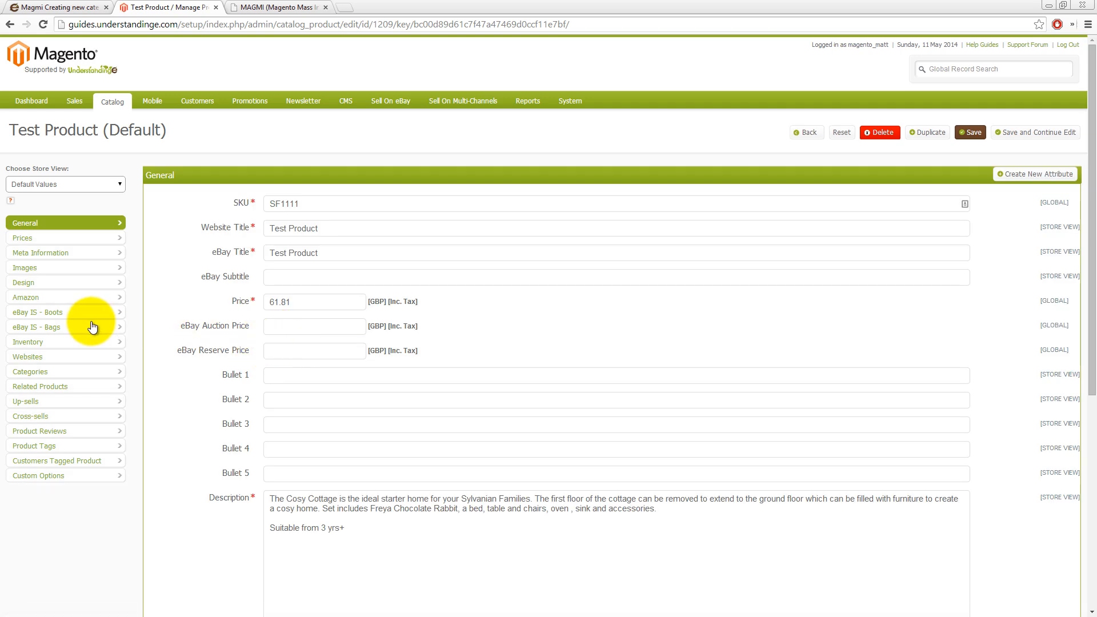
Show Test Product's Categories tab with the Pretend Play and Sylvanian Families branches expanded
click(29, 372)
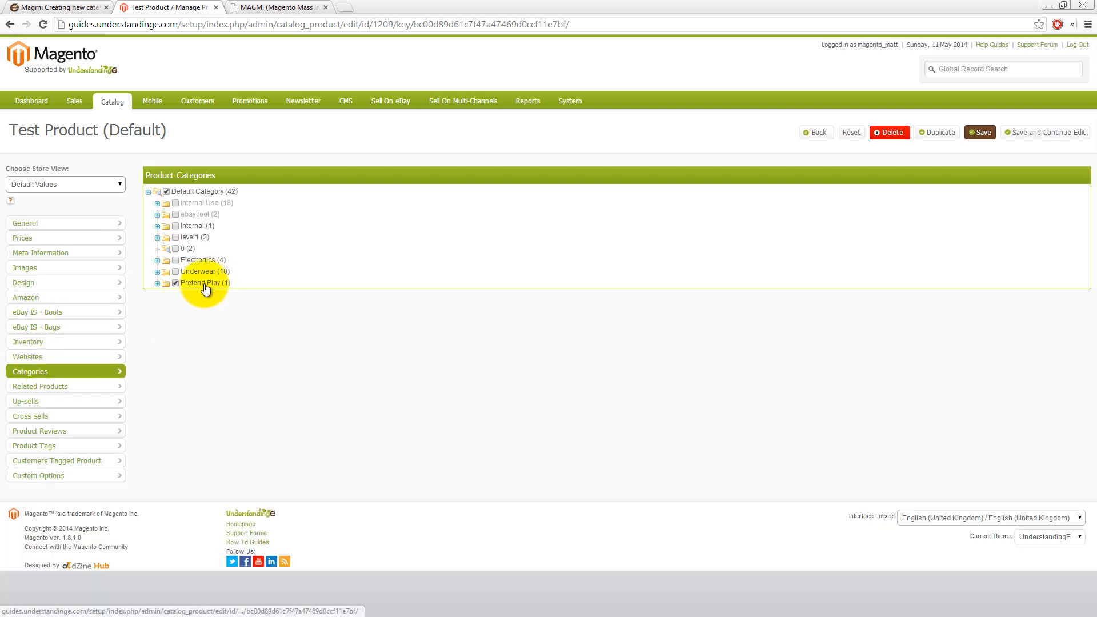
click(158, 283)
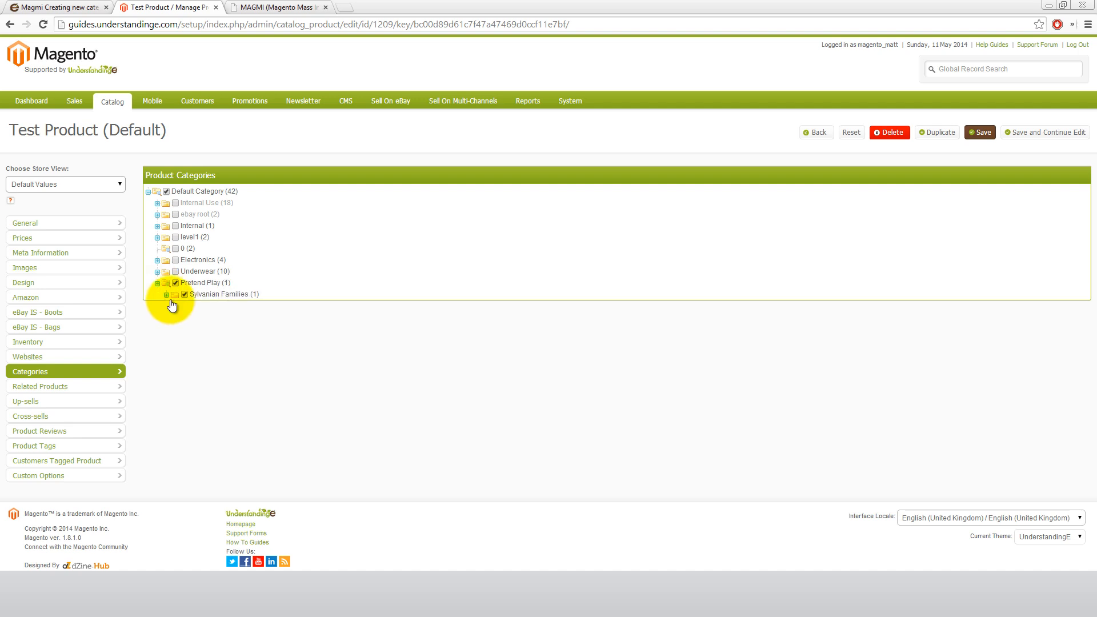
click(158, 294)
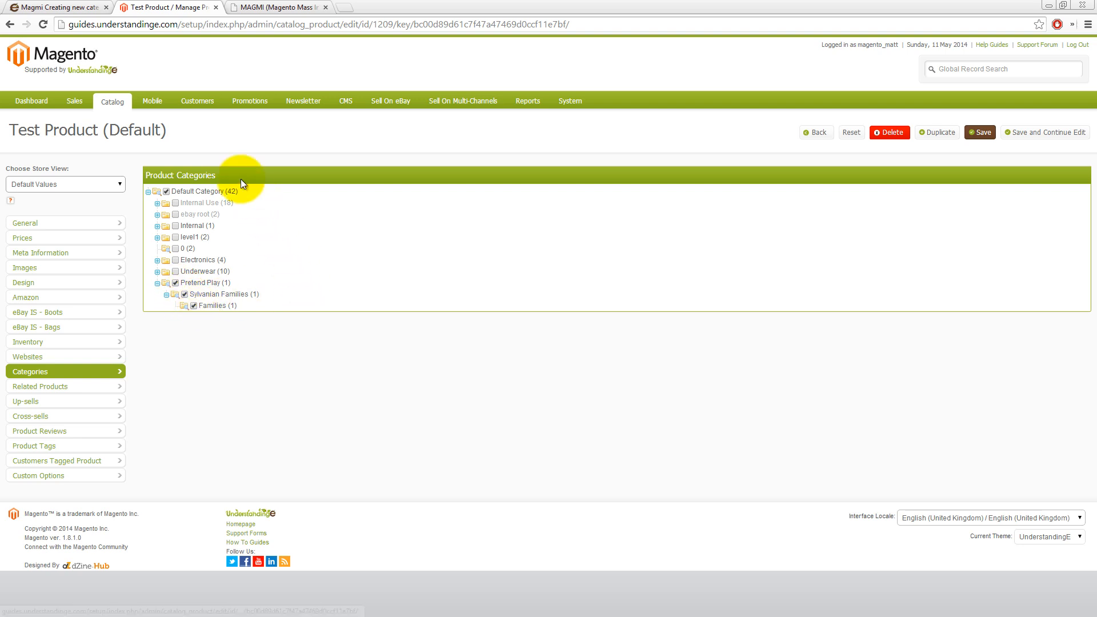
click(111, 101)
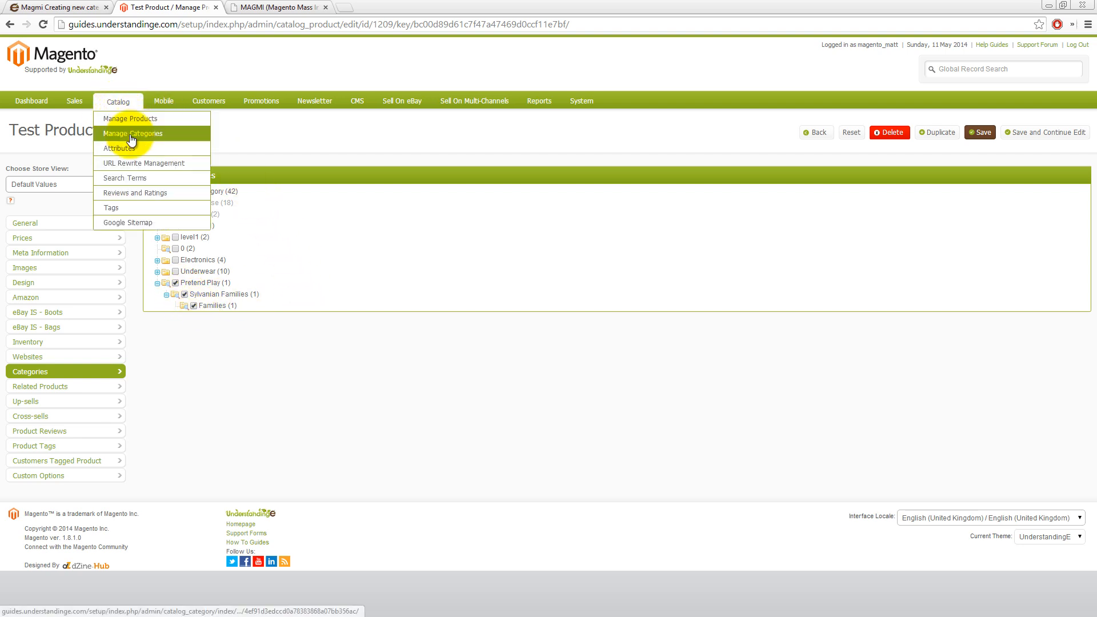
Open the Families category (ID 31) under Pretend Play > Sylvanian Families in Manage Categories
click(133, 133)
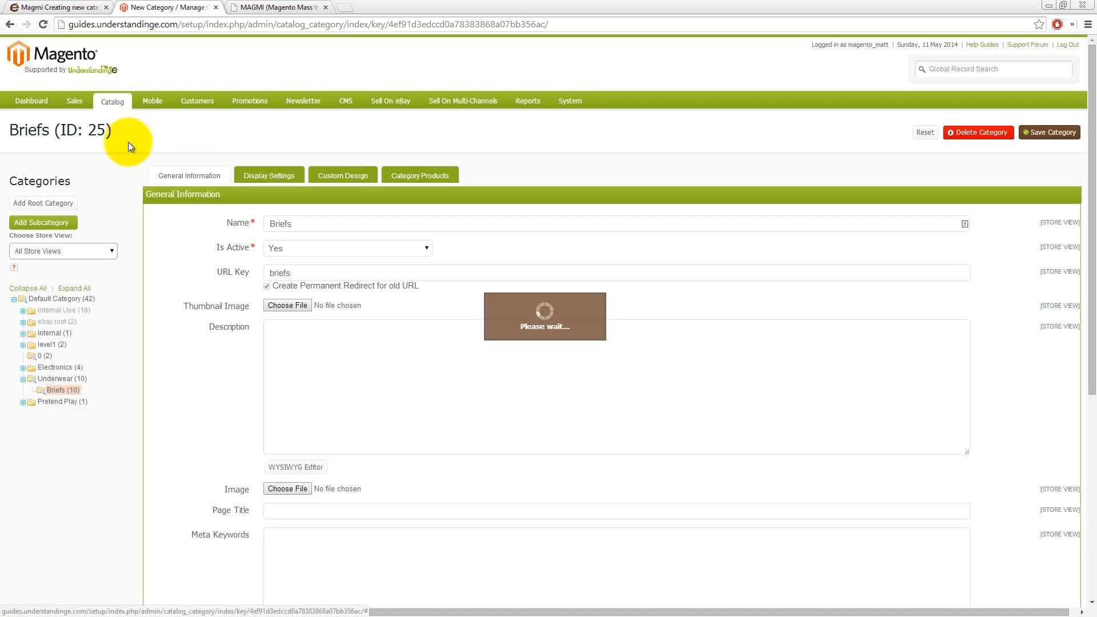
click(43, 203)
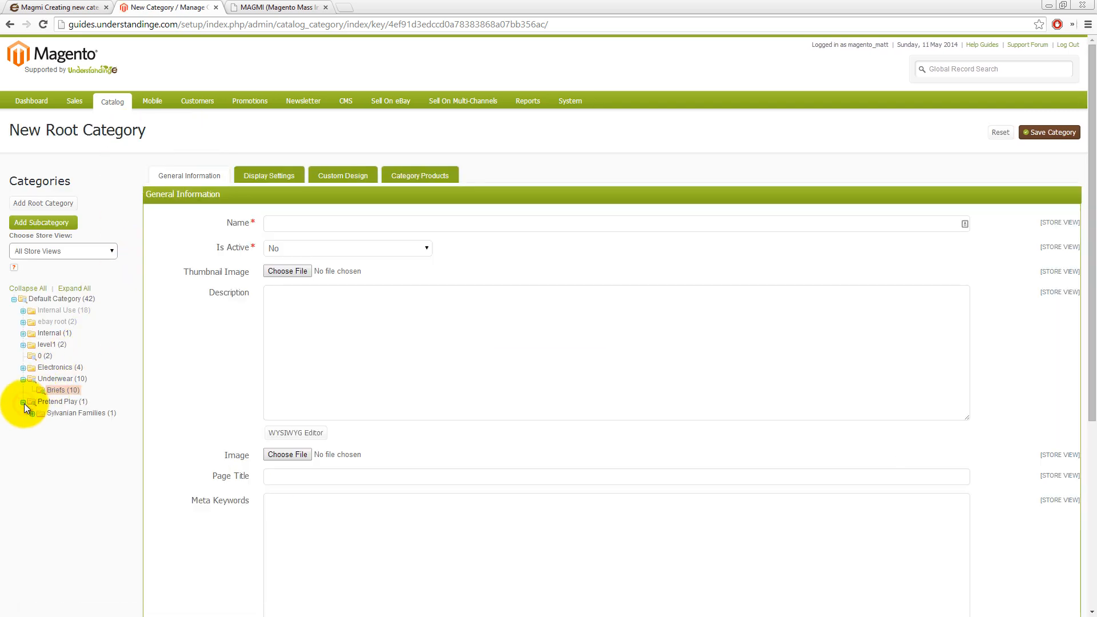
click(32, 413)
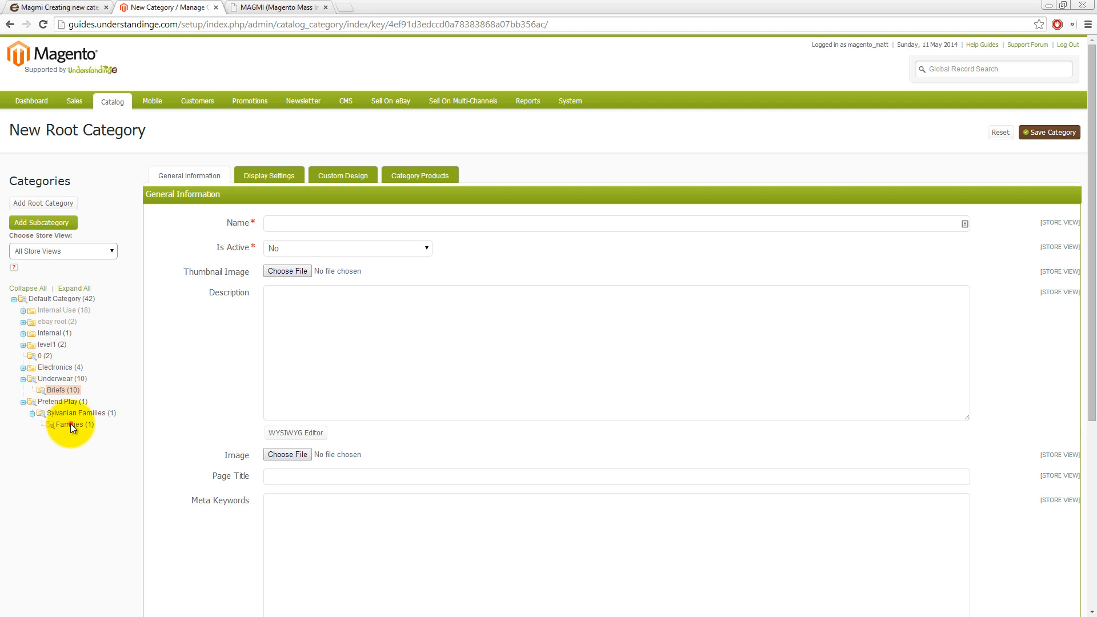
click(74, 424)
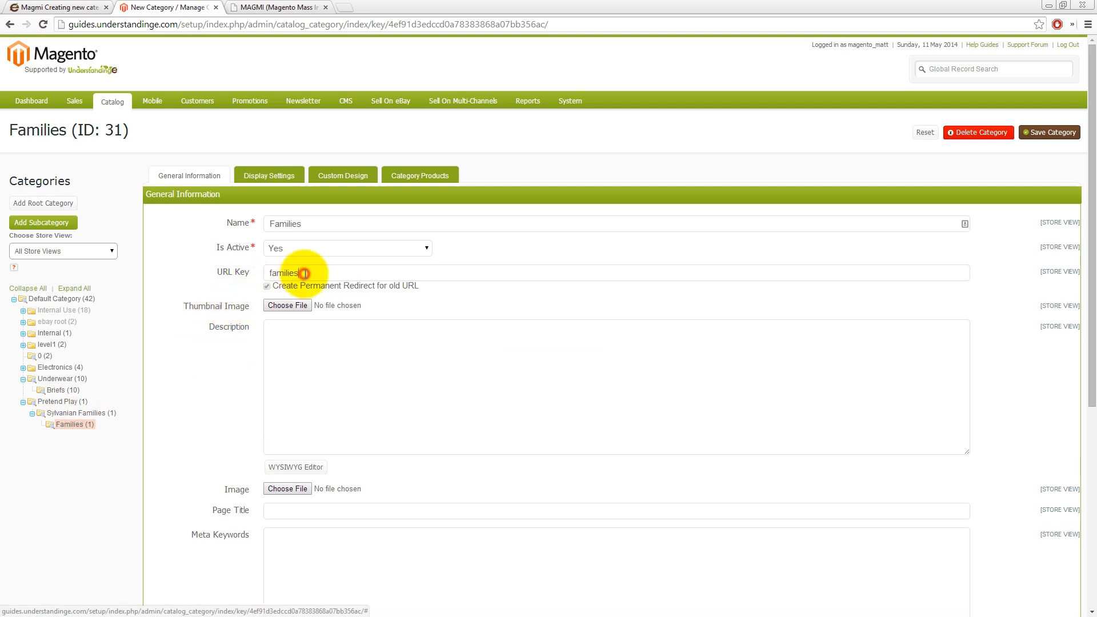
mouse_move(232, 253)
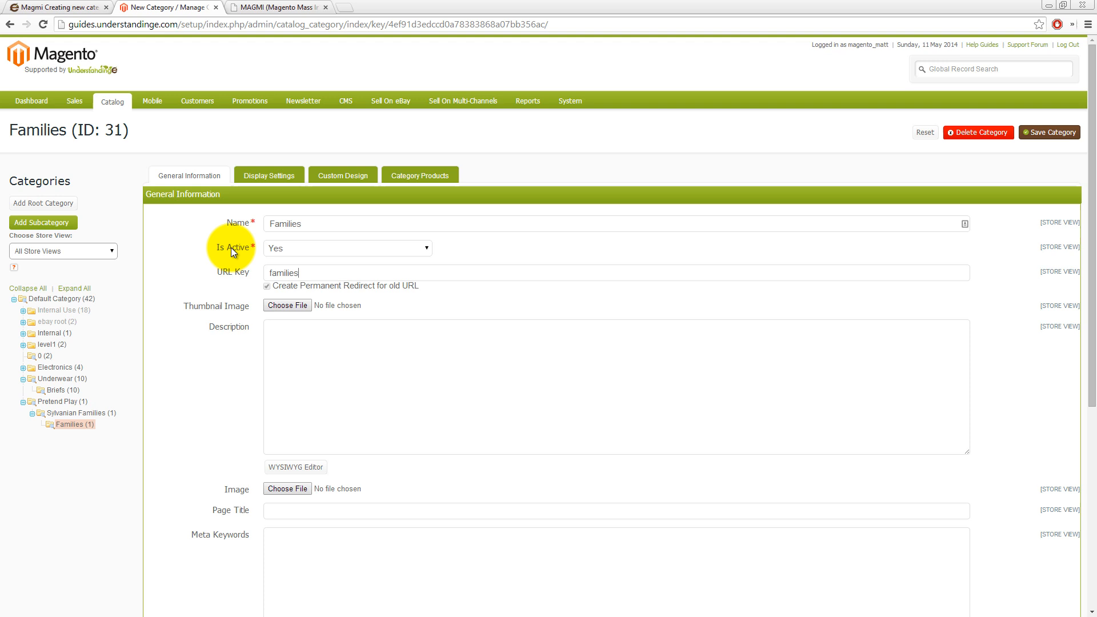
mouse_move(225, 257)
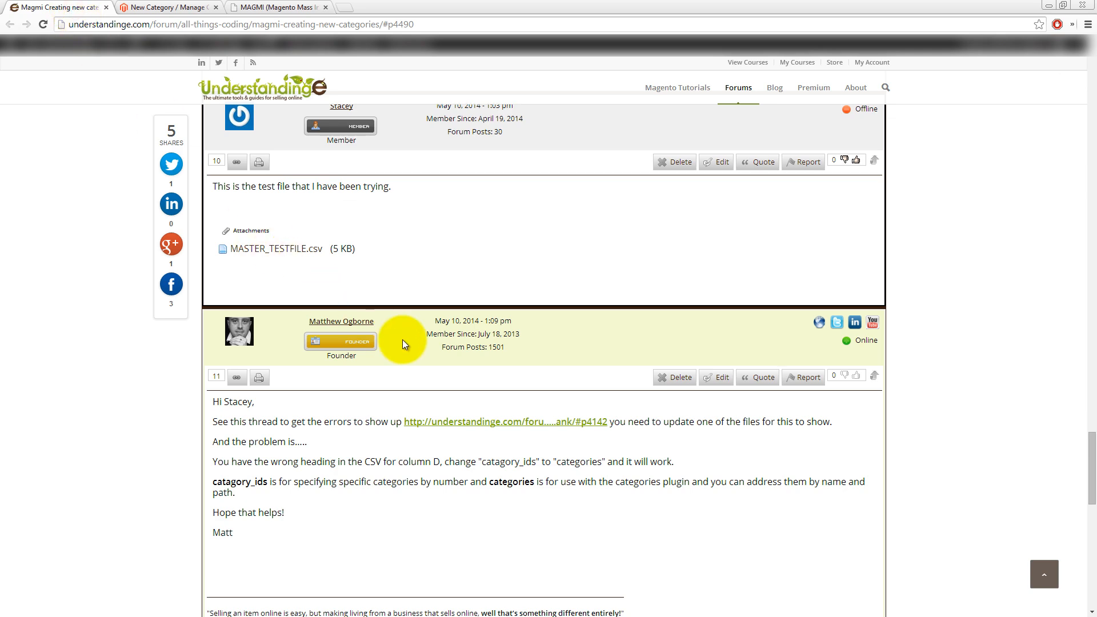
Check the forum's categories-column advice against the Excel category path, then return to Magmi results
scroll(down, 3)
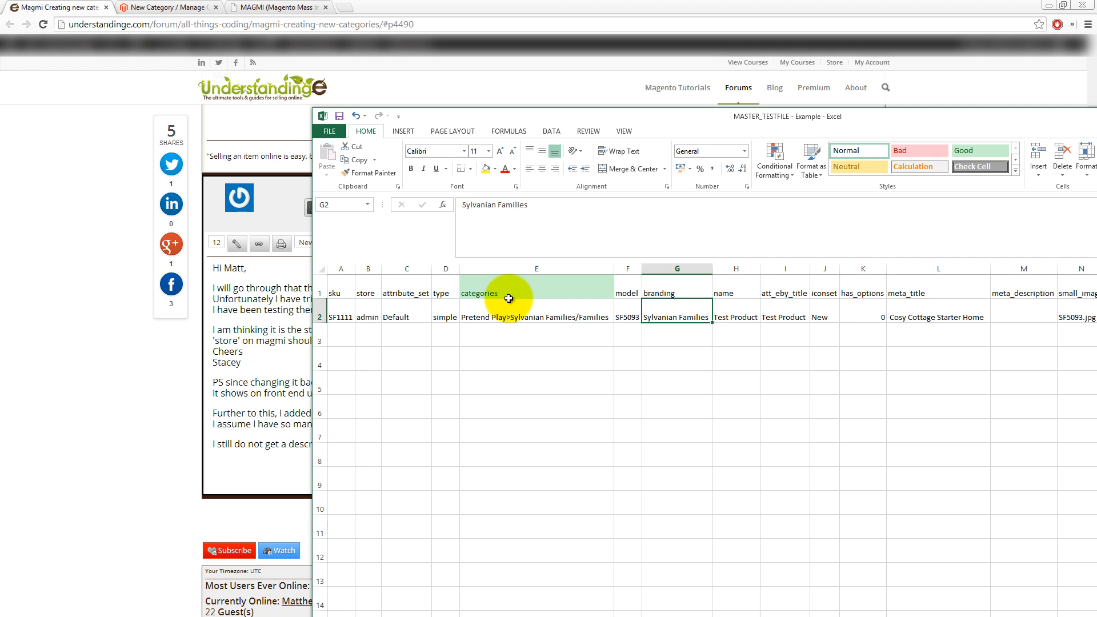
click(536, 317)
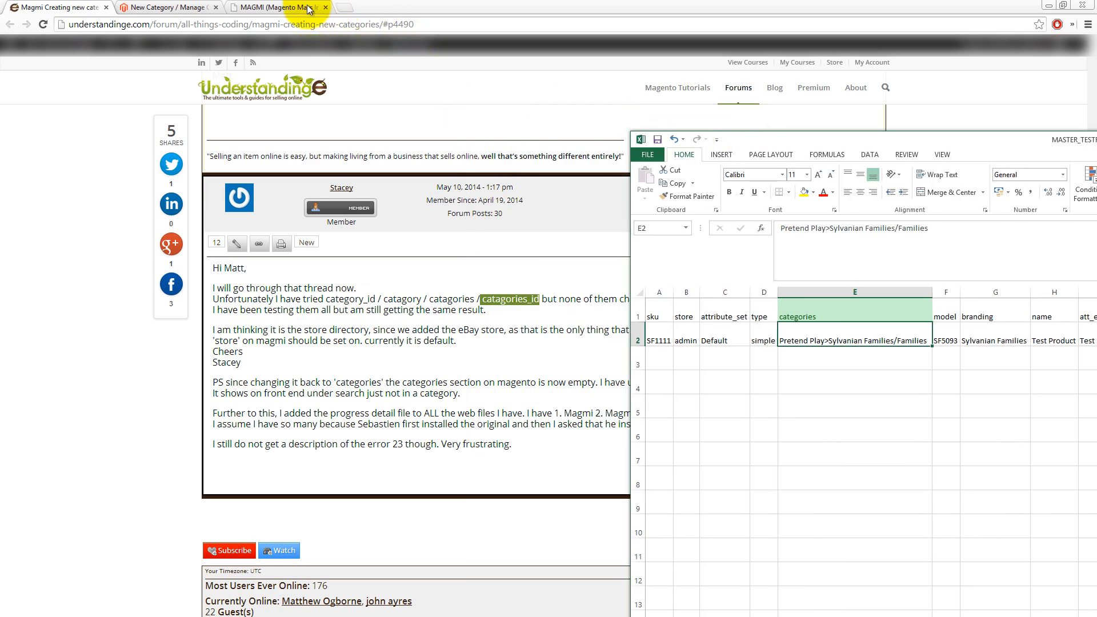
click(273, 7)
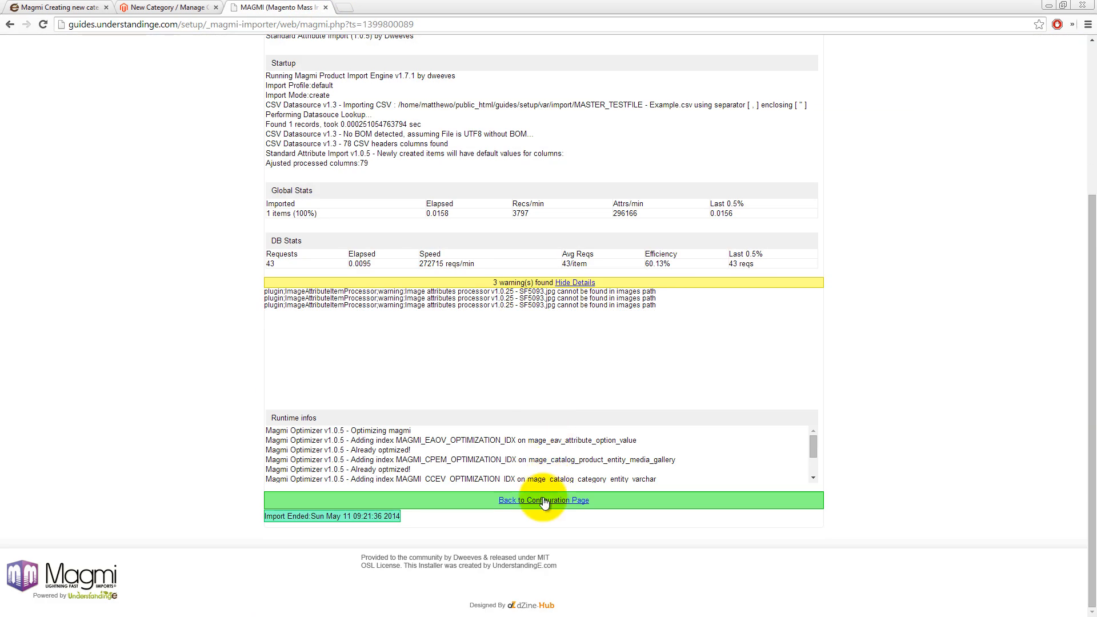
Go back to Magmi configuration and open the On the fly category creator documentation
click(544, 500)
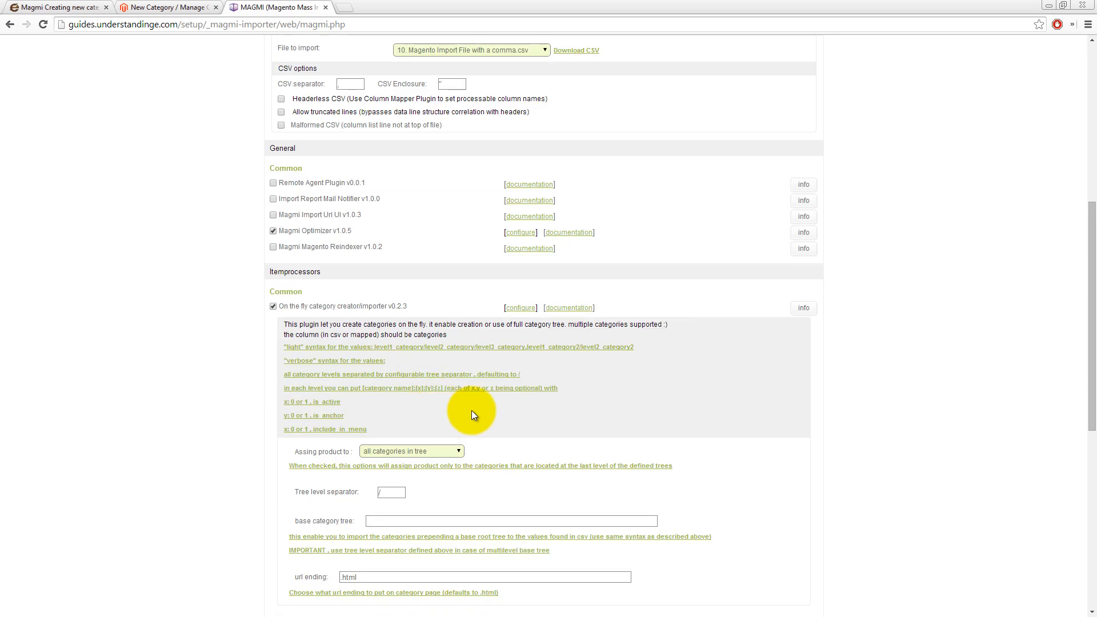
mouse_move(492, 355)
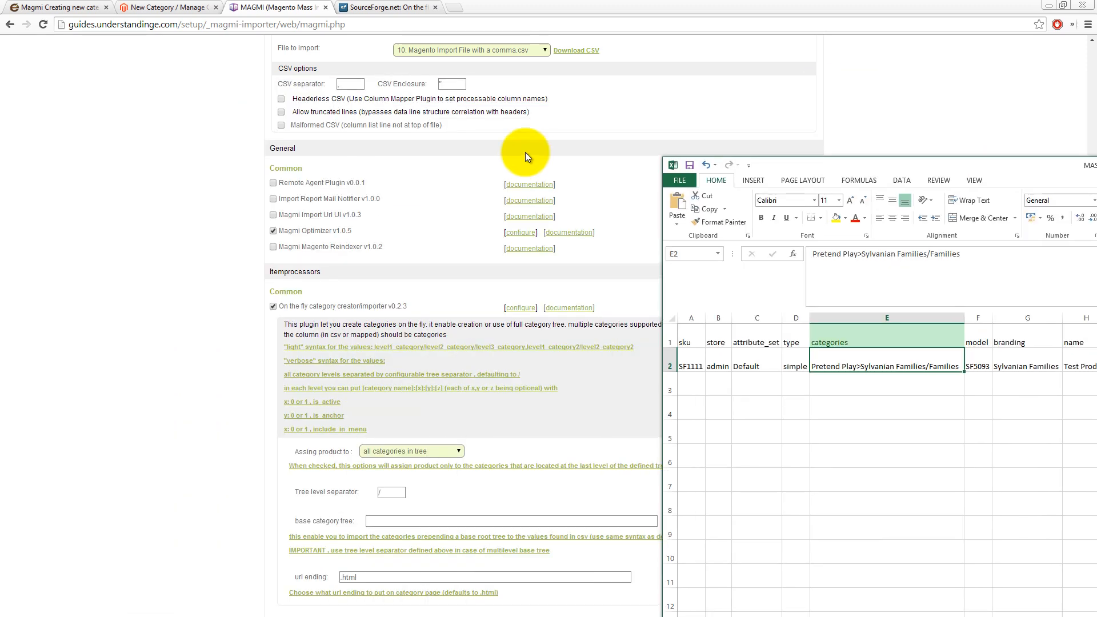
click(389, 7)
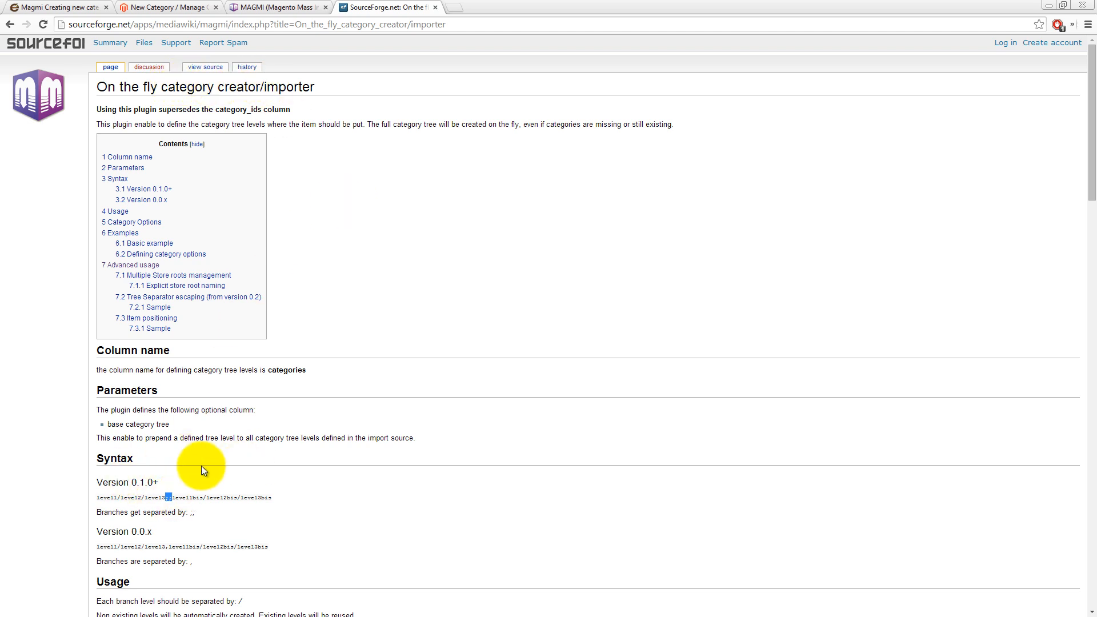
mouse_move(905, 197)
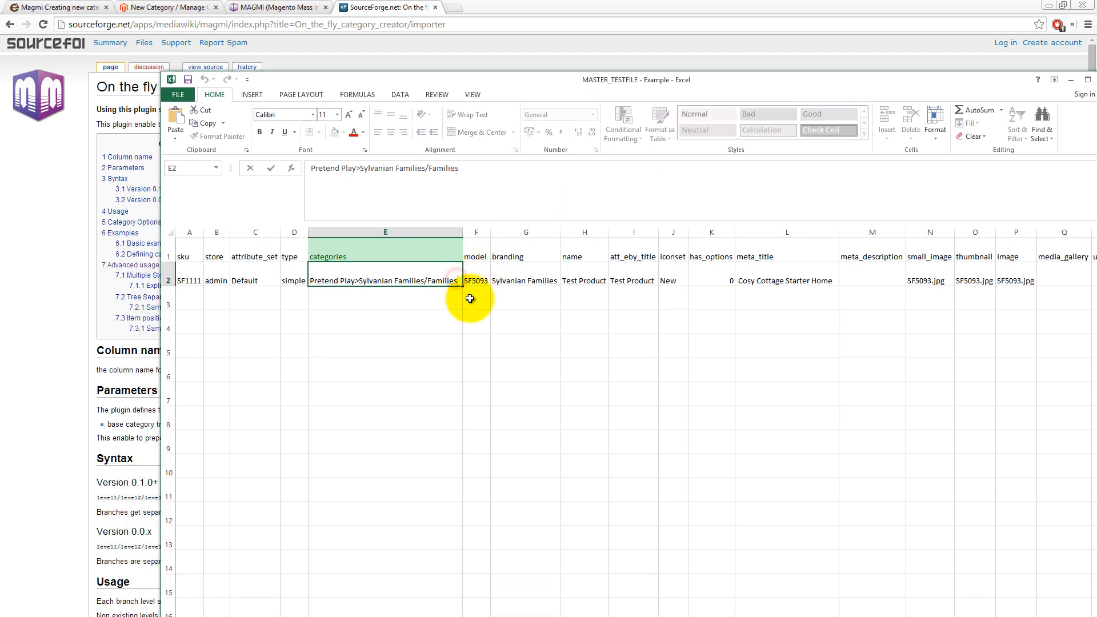
Append ;;Stacey/Matt/Dave;;Familes/Toys to the categories cell E2 and commit it
text(;;)
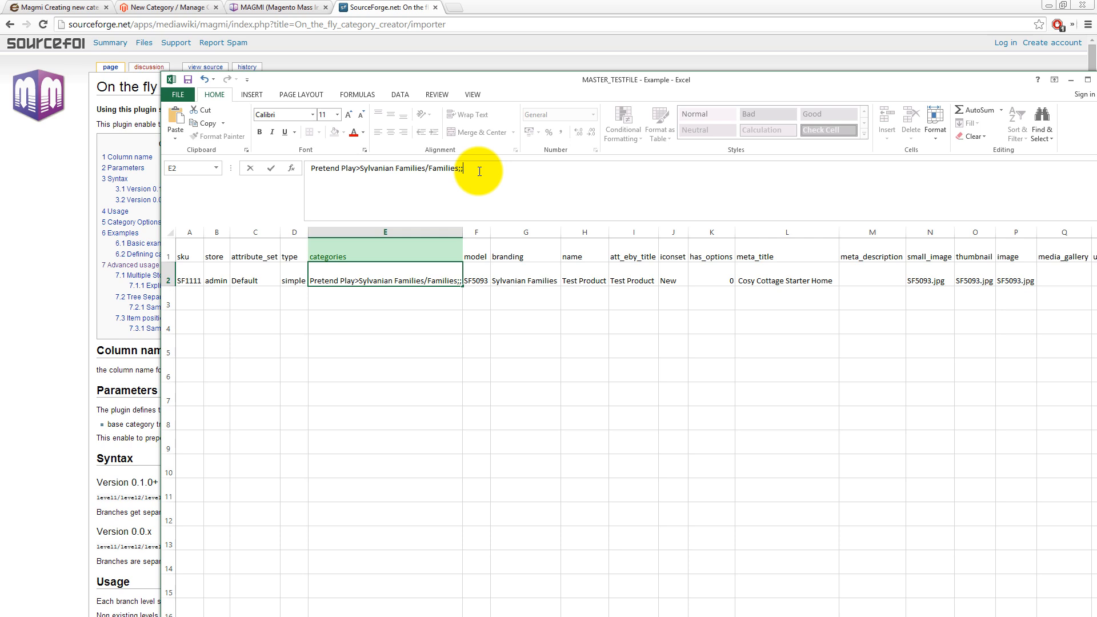
text(Stacey)
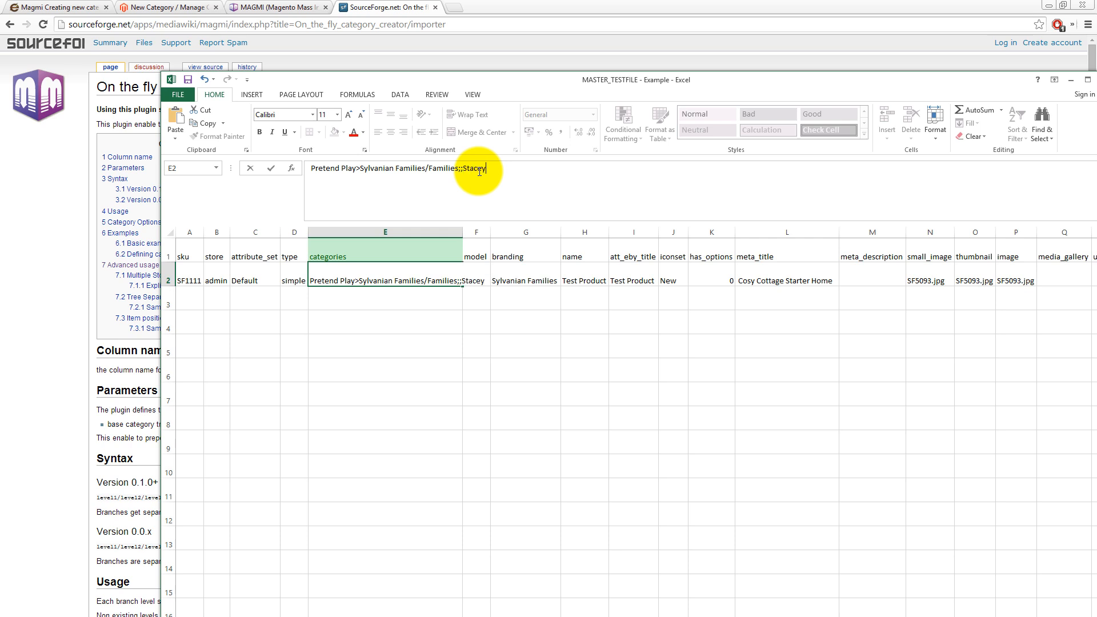
text(/)
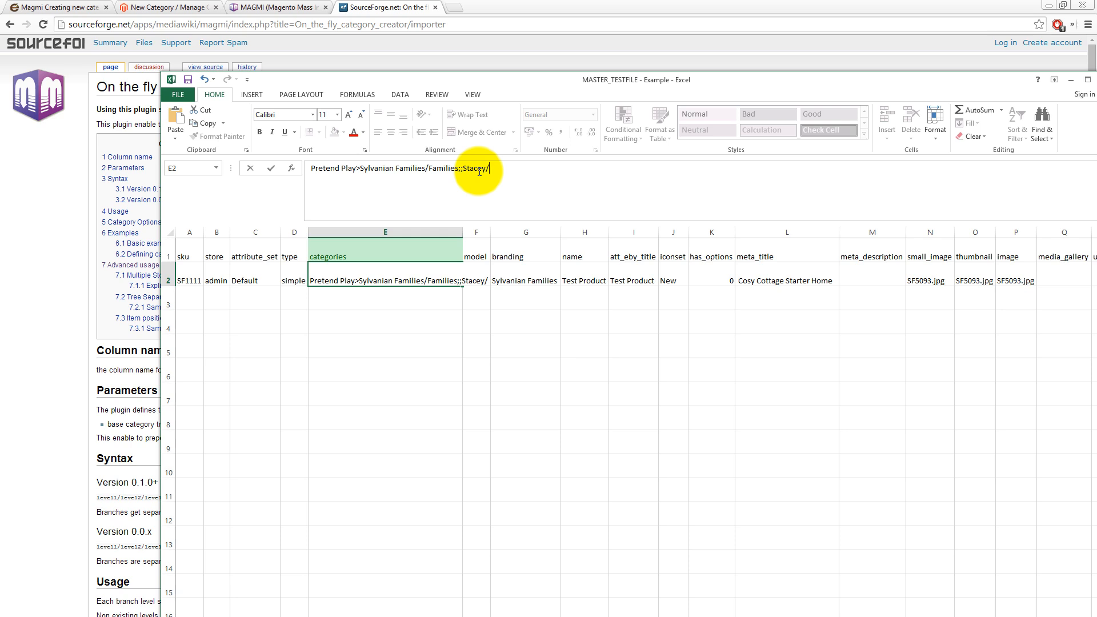
text(Matt/)
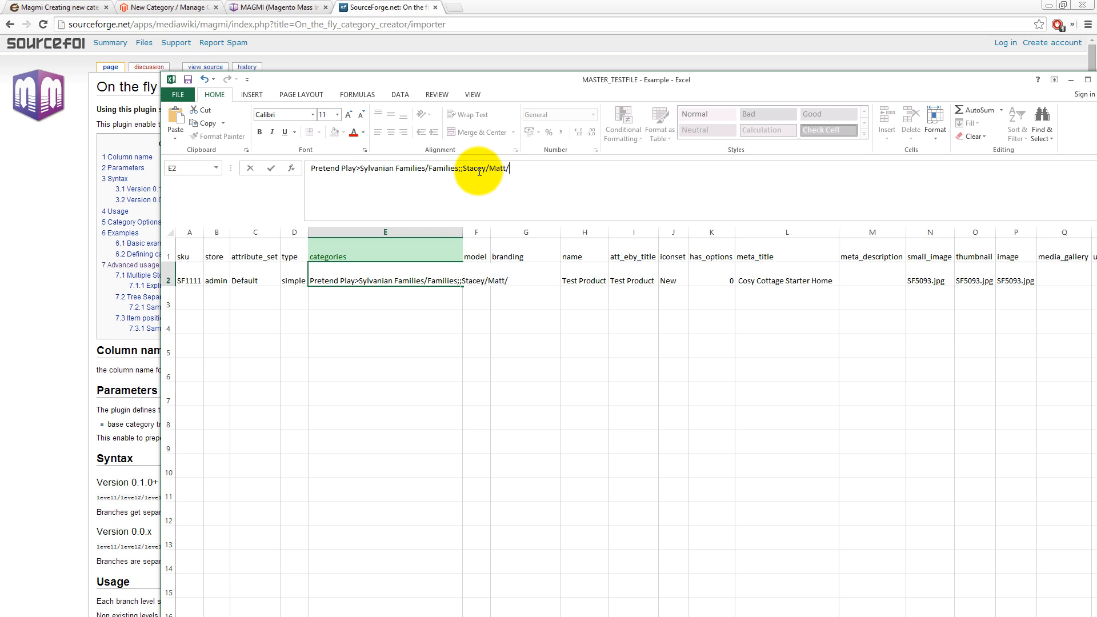
text(Dave)
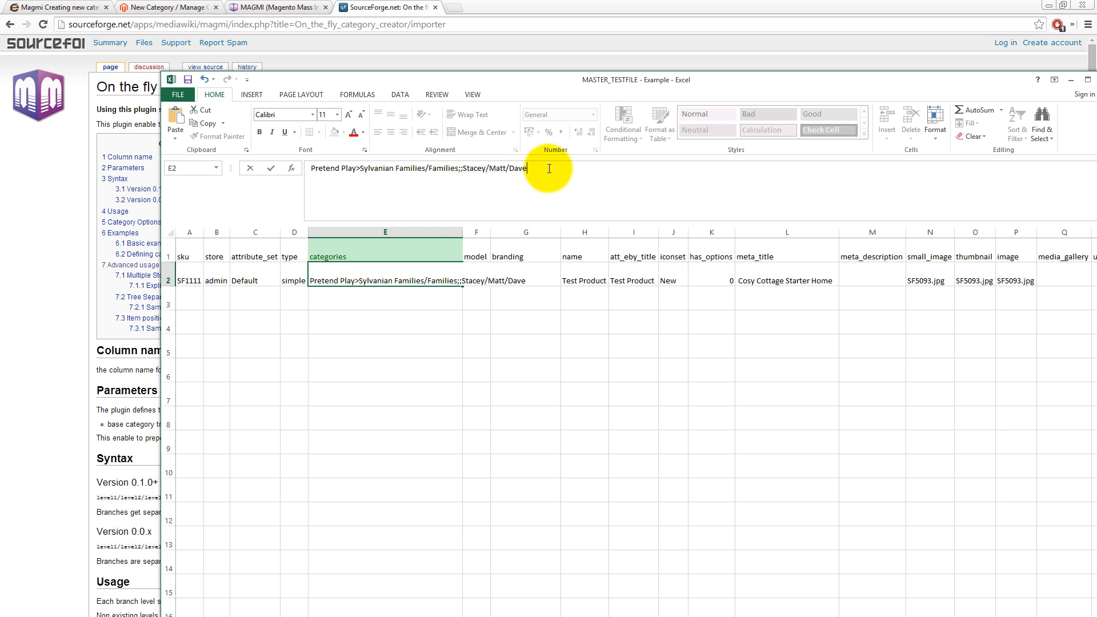
text(;;)
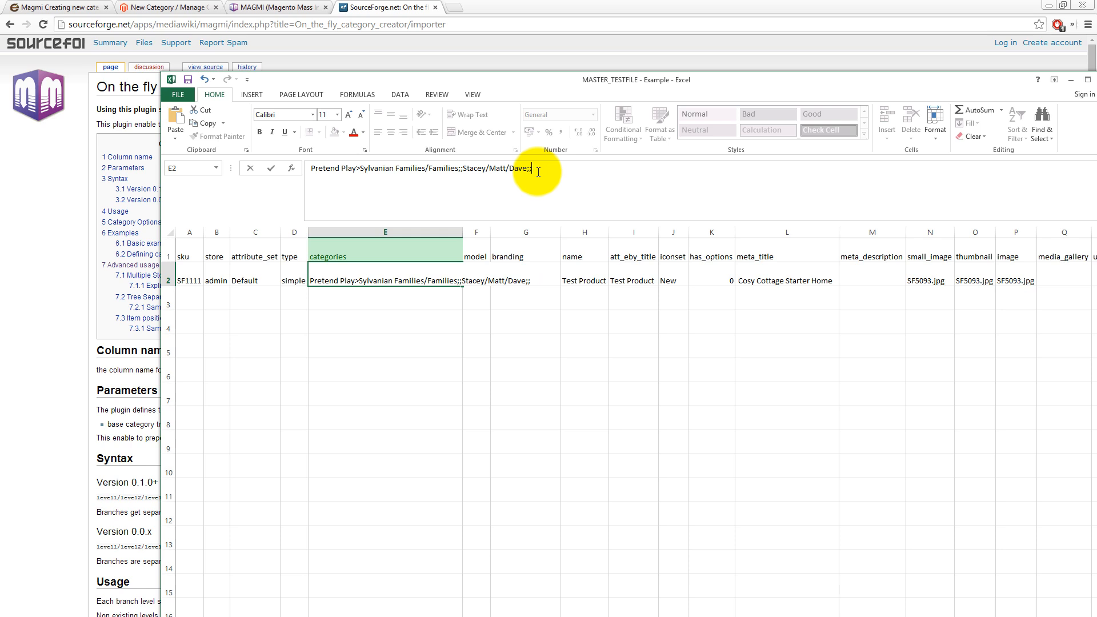
text(Familes)
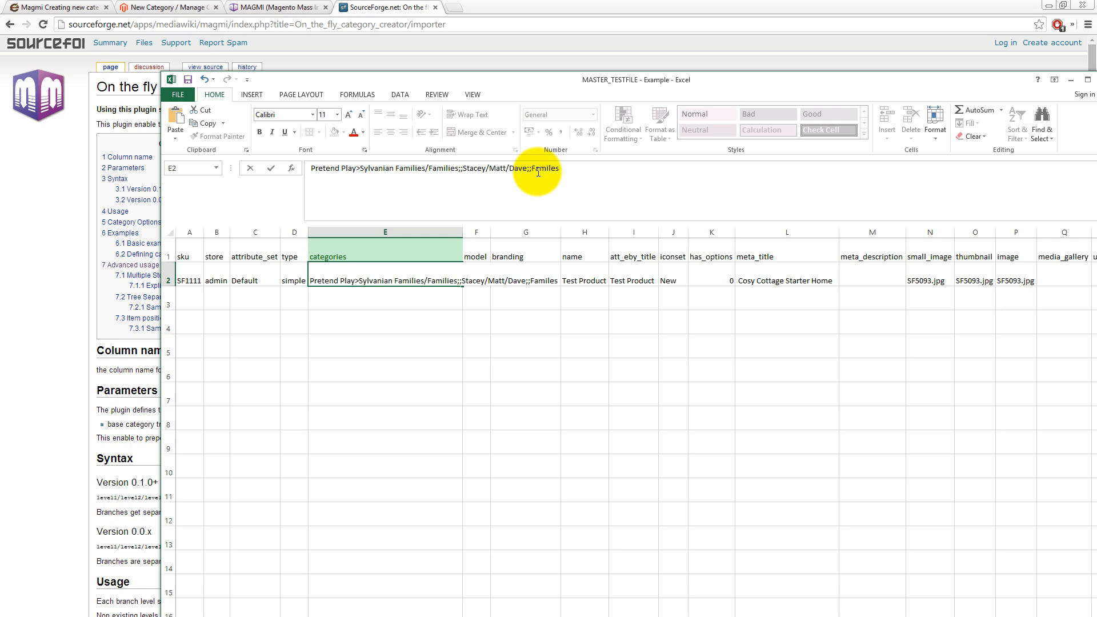
text(/)
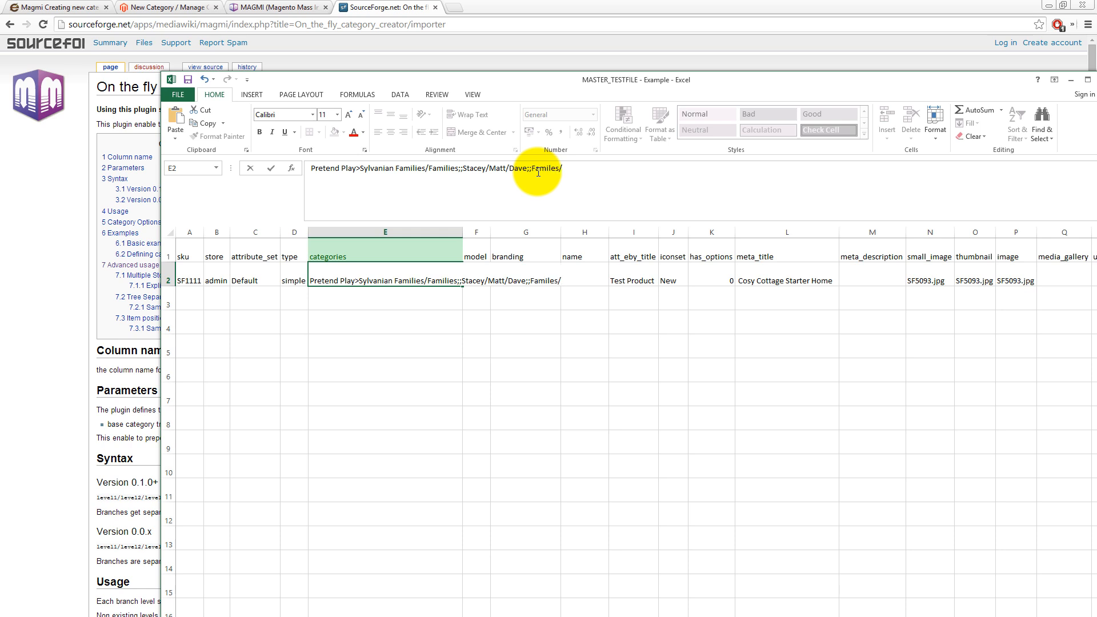
text(Toys)
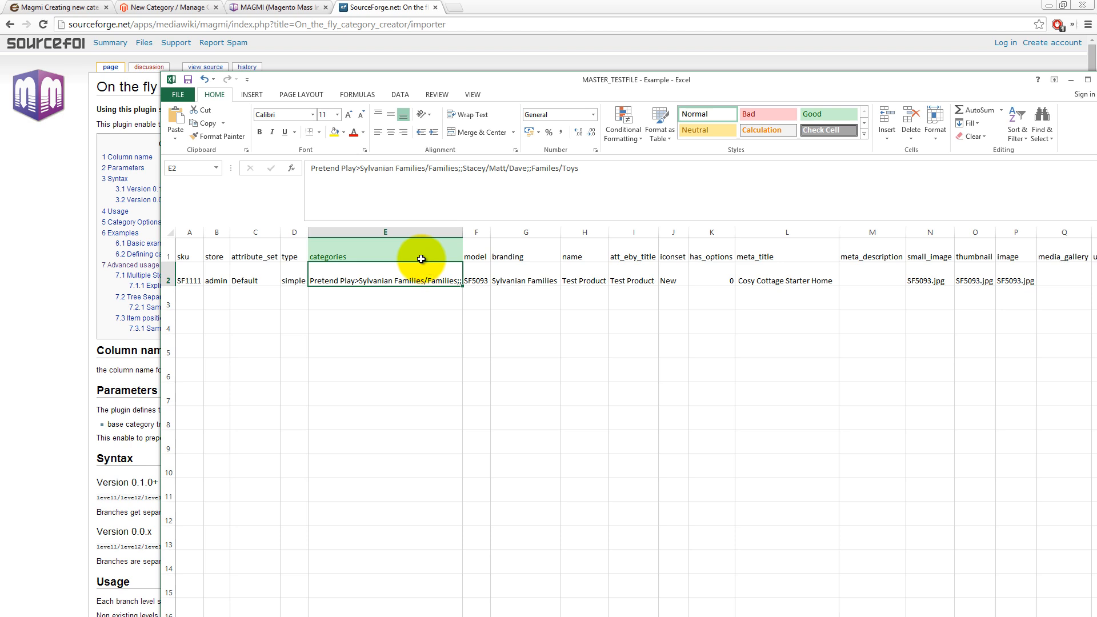
mouse_move(459, 168)
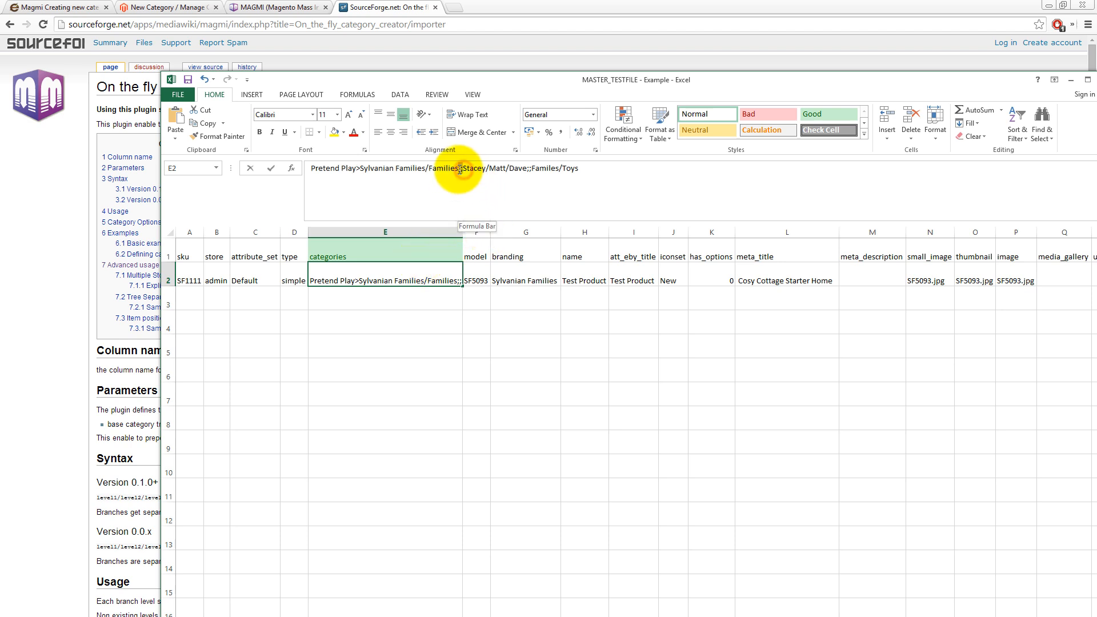
mouse_move(451, 222)
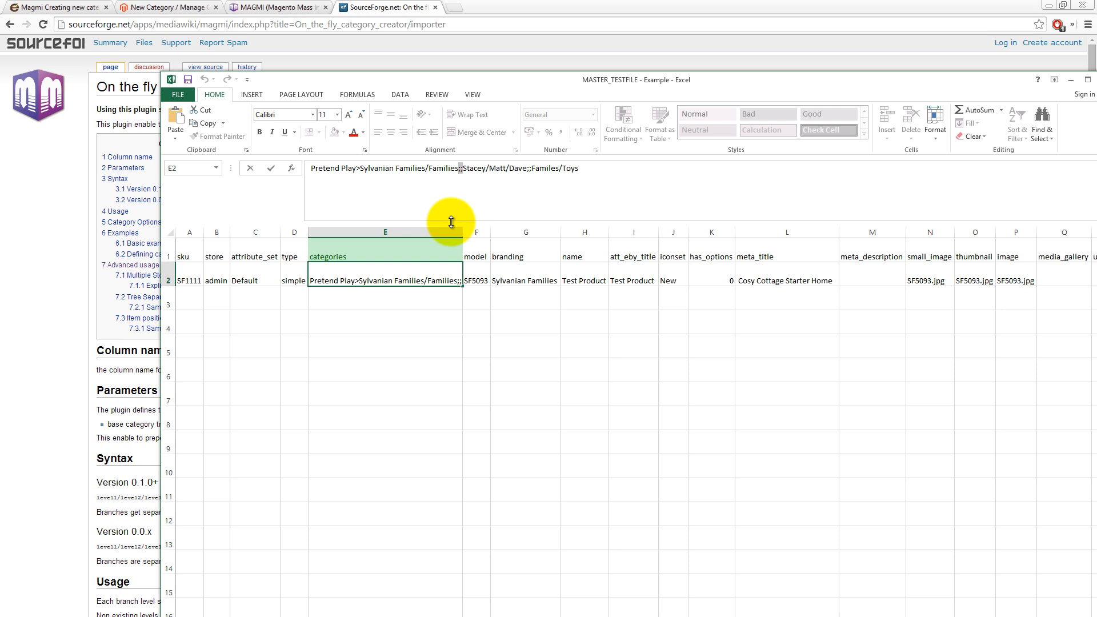
click(477, 281)
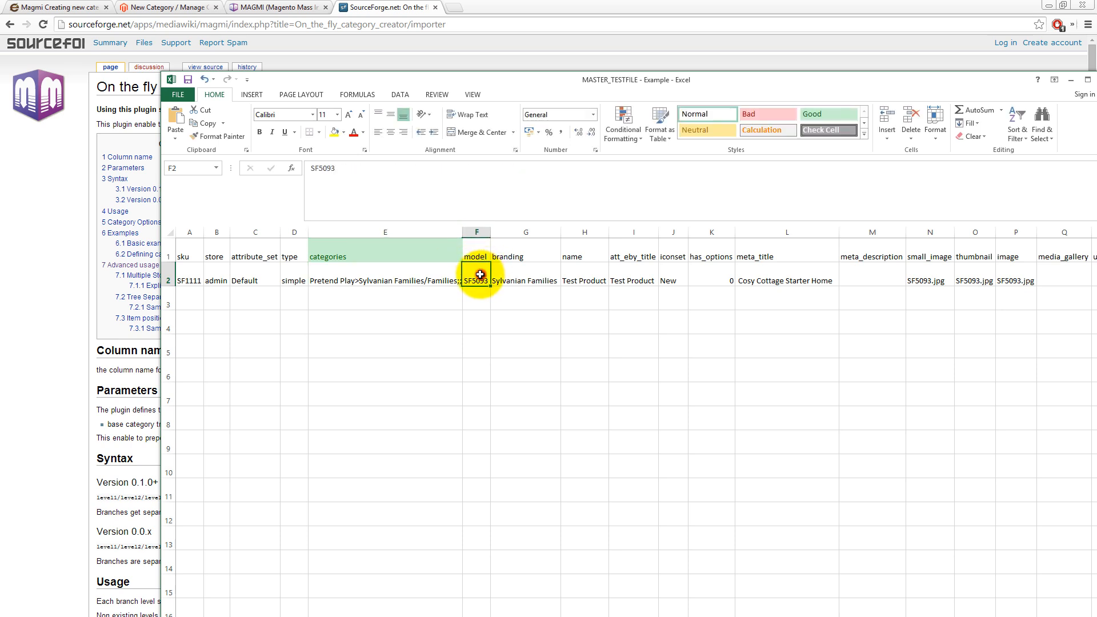